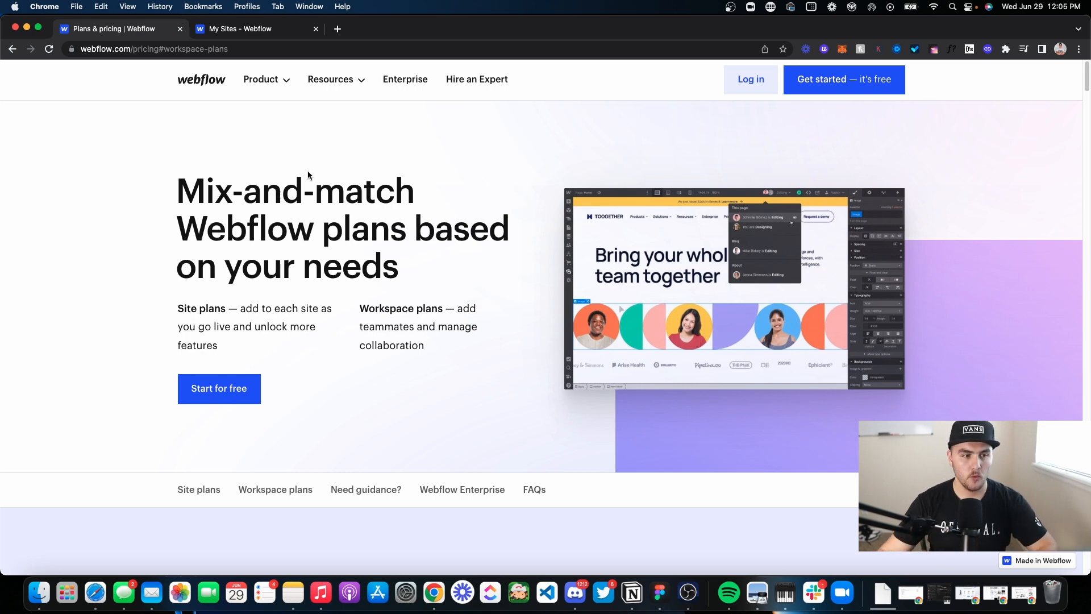
mouse_move(611, 227)
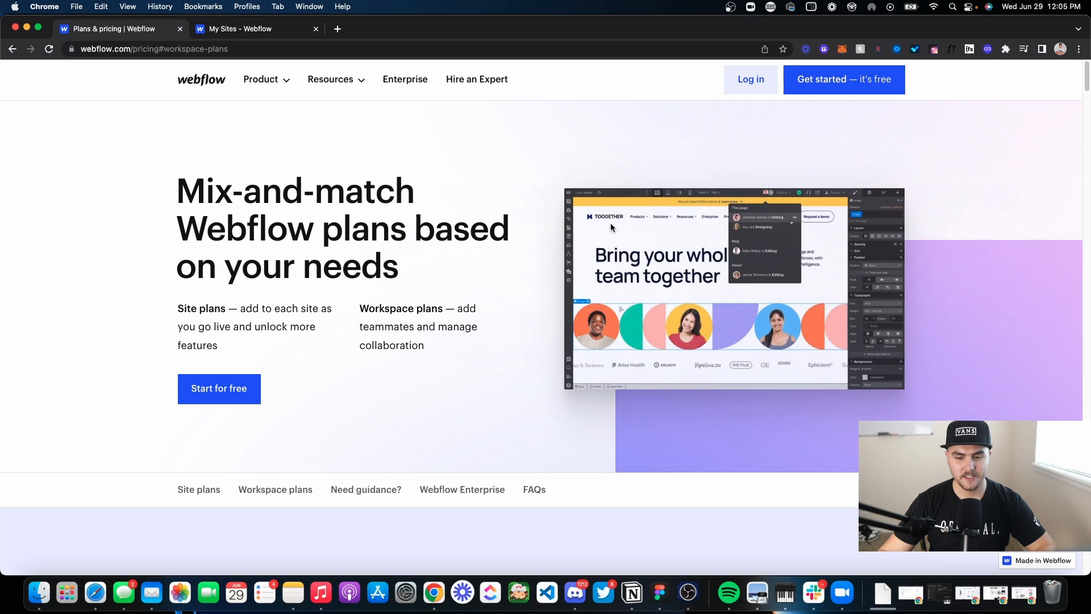
- Scroll past the Starter, Basic, CMS, Business and Enterprise cards to the feature table
scroll("down", 3)
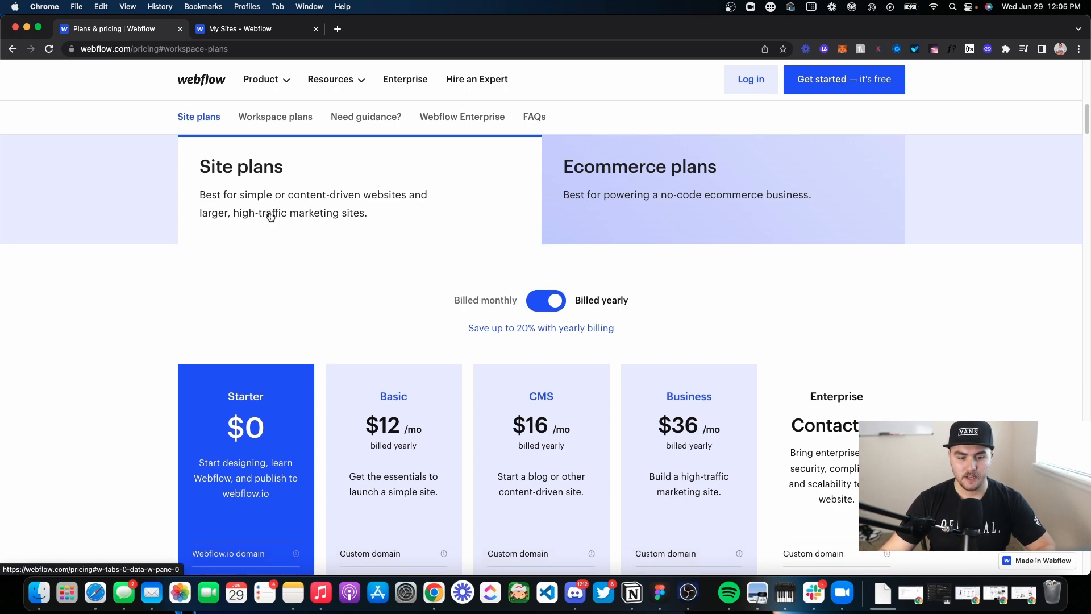
scroll("down", 3)
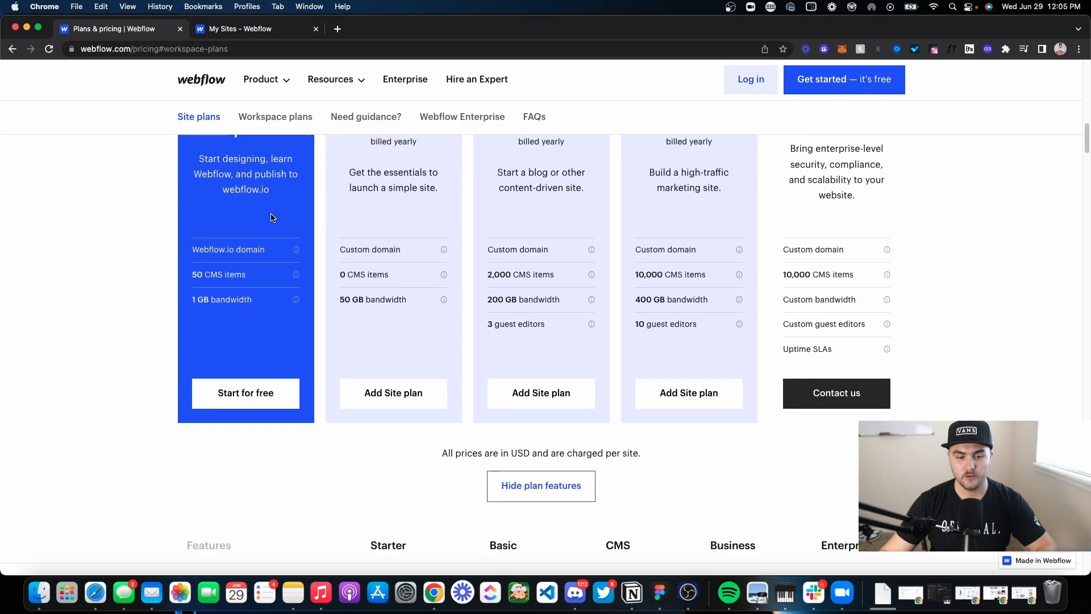
scroll("down", 3)
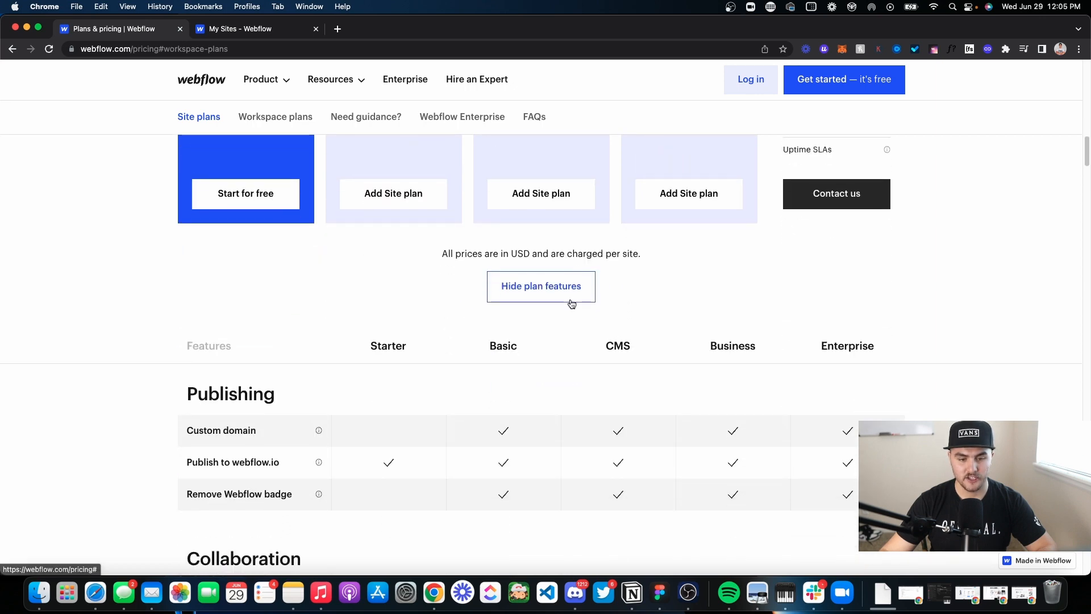
- Browse the Starter, Core, Growth and Enterprise workspace cards, then return to site plans
left_click(275, 116)
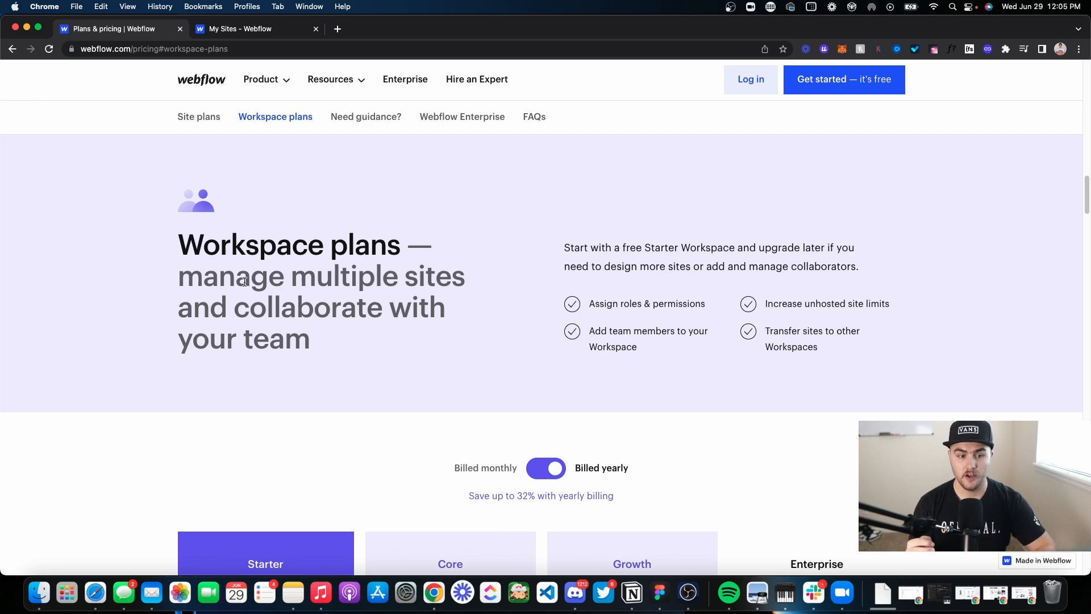
scroll("down", 3)
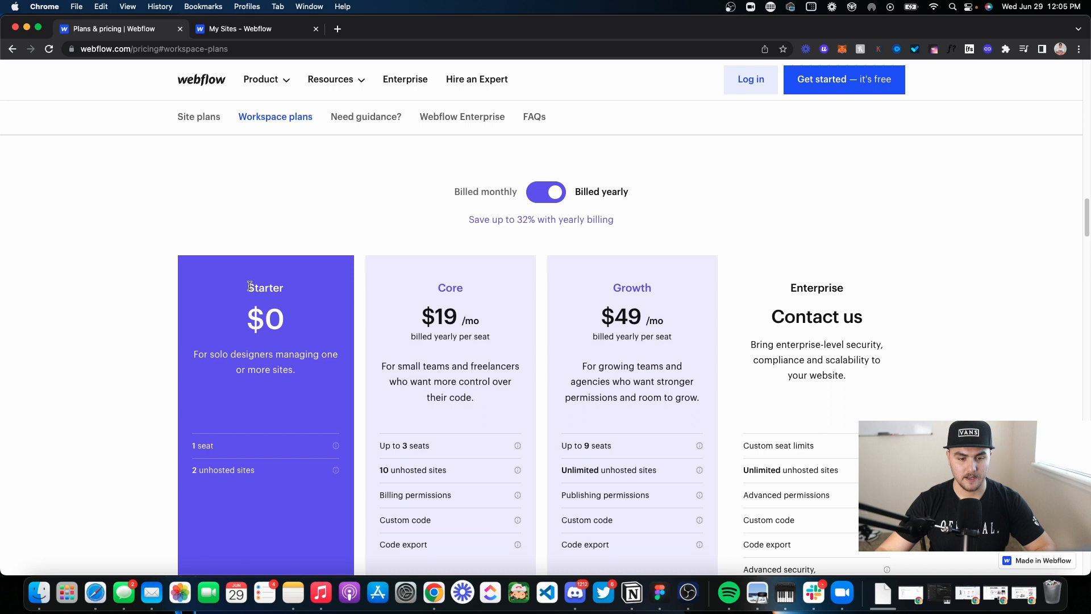
scroll("down", 3)
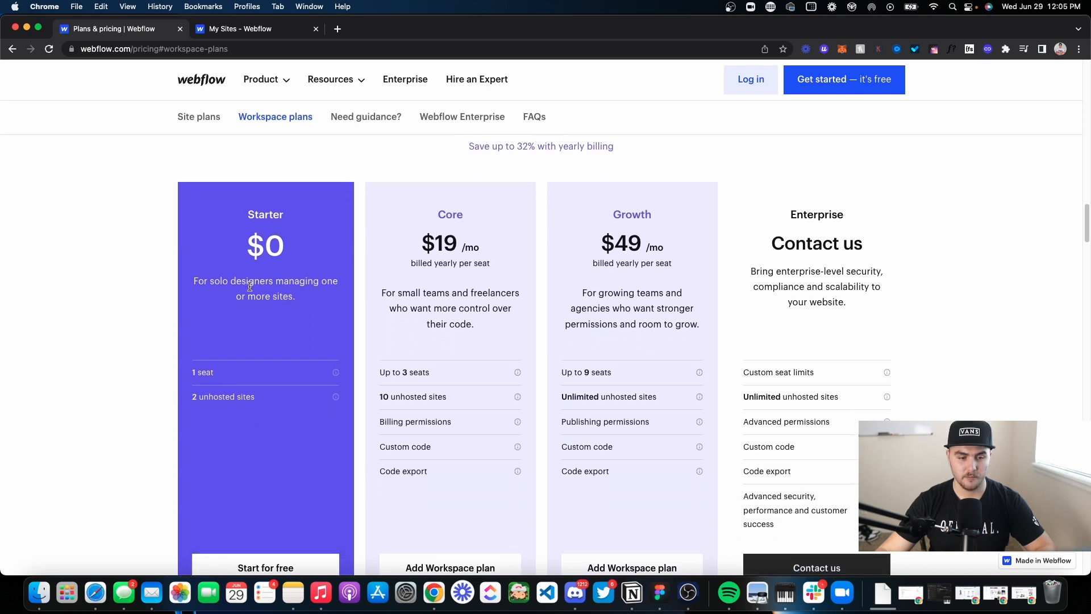
scroll("down", 3)
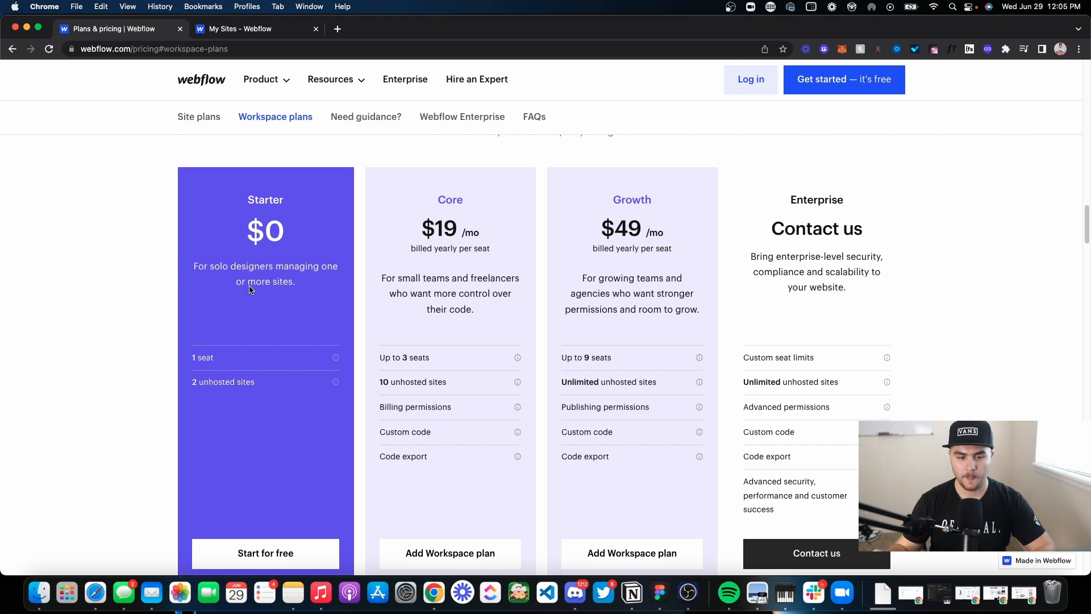
scroll("down", 3)
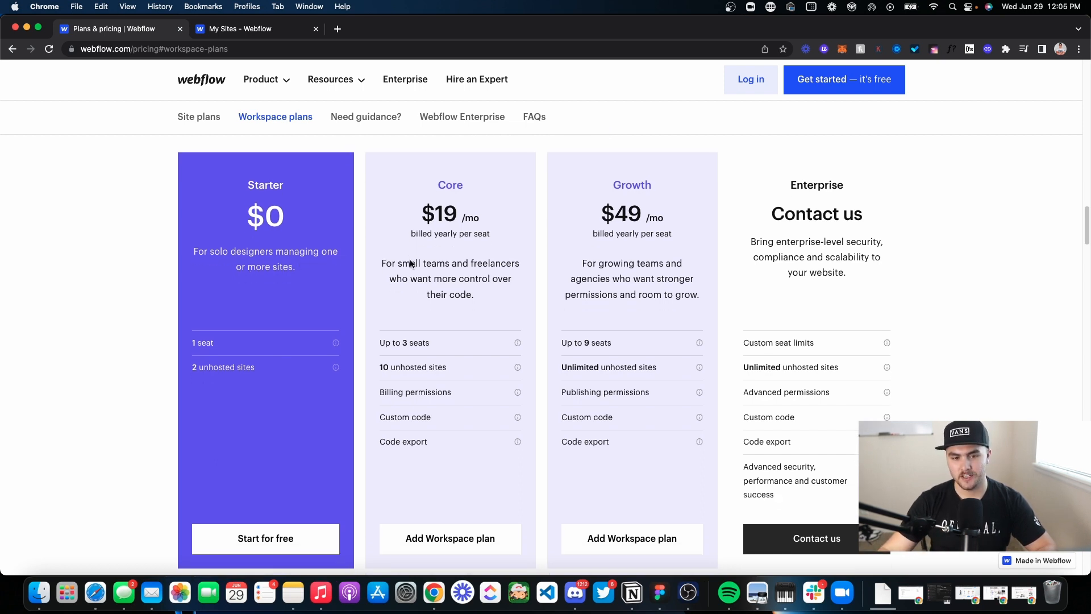
scroll("down", 3)
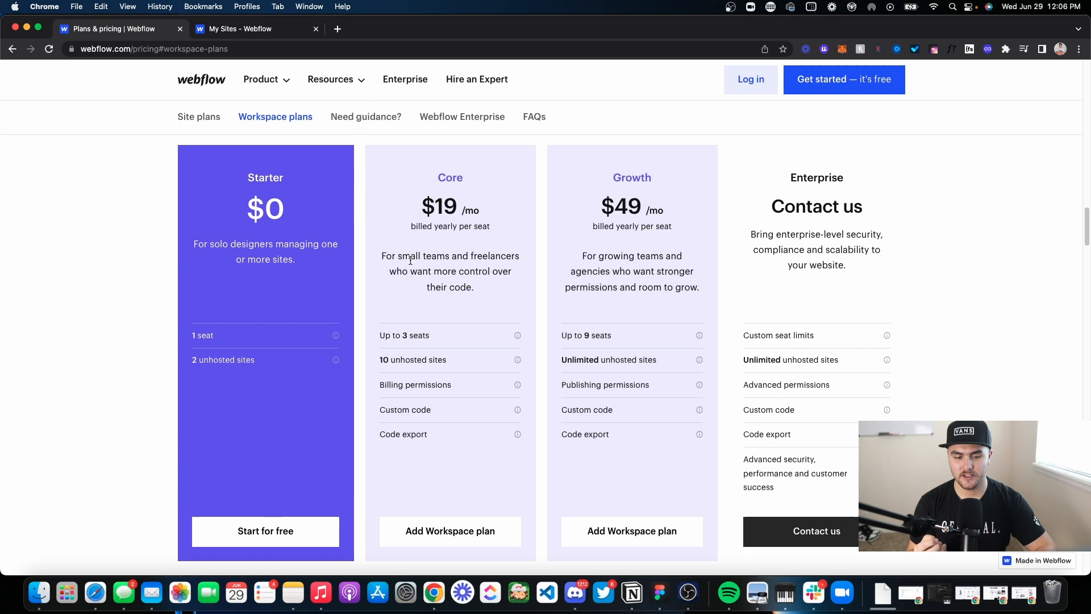
mouse_move(422, 351)
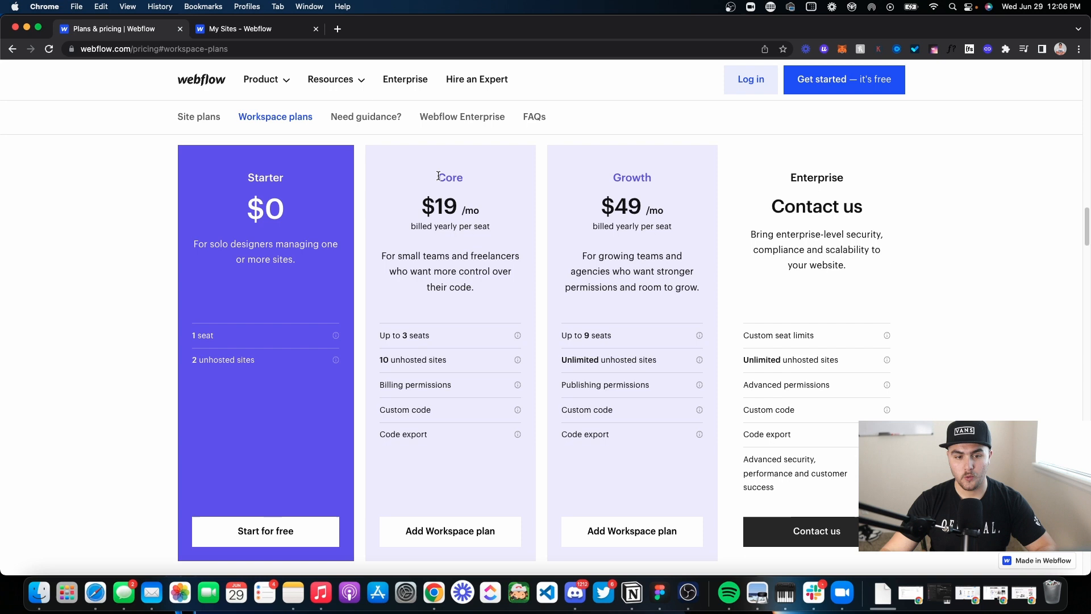
double_click(632, 177)
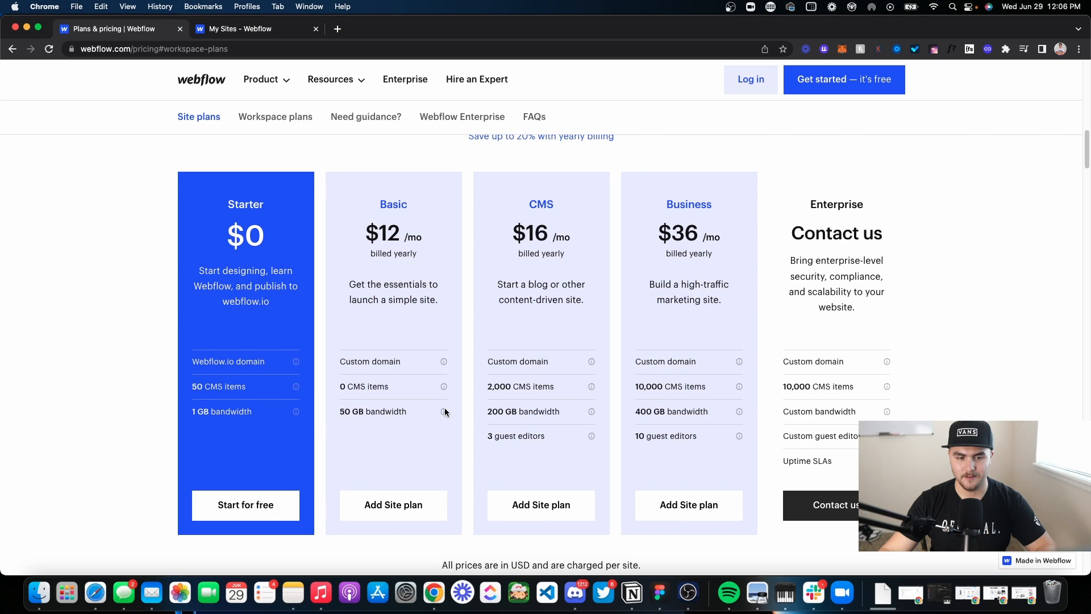
- Return to the workspace plan cards showing seats, unhosted site limits and permissions
left_click(275, 116)
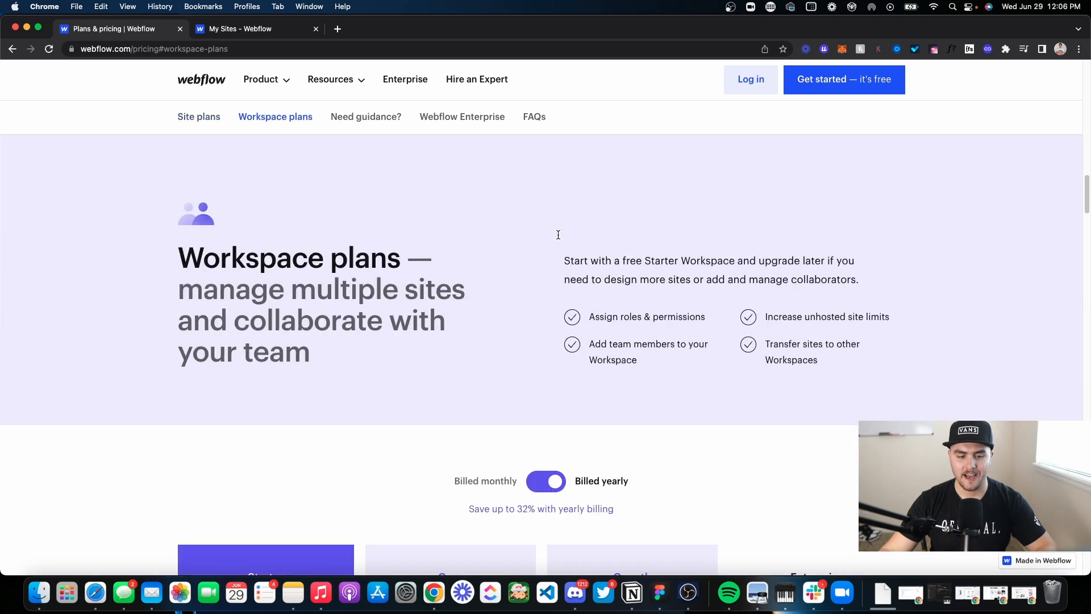
scroll("down", 3)
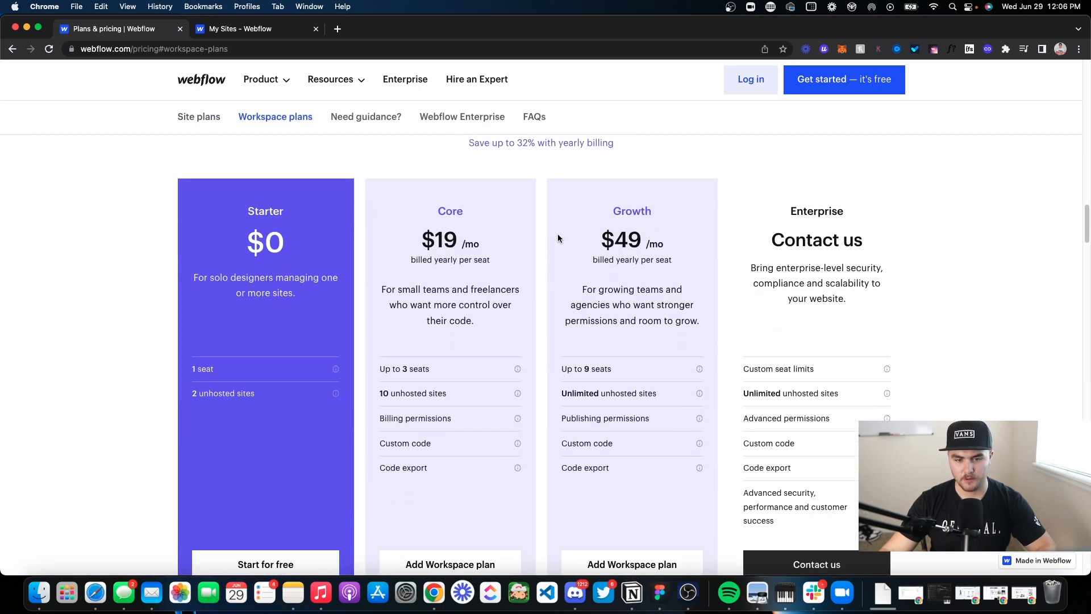
scroll("down", 3)
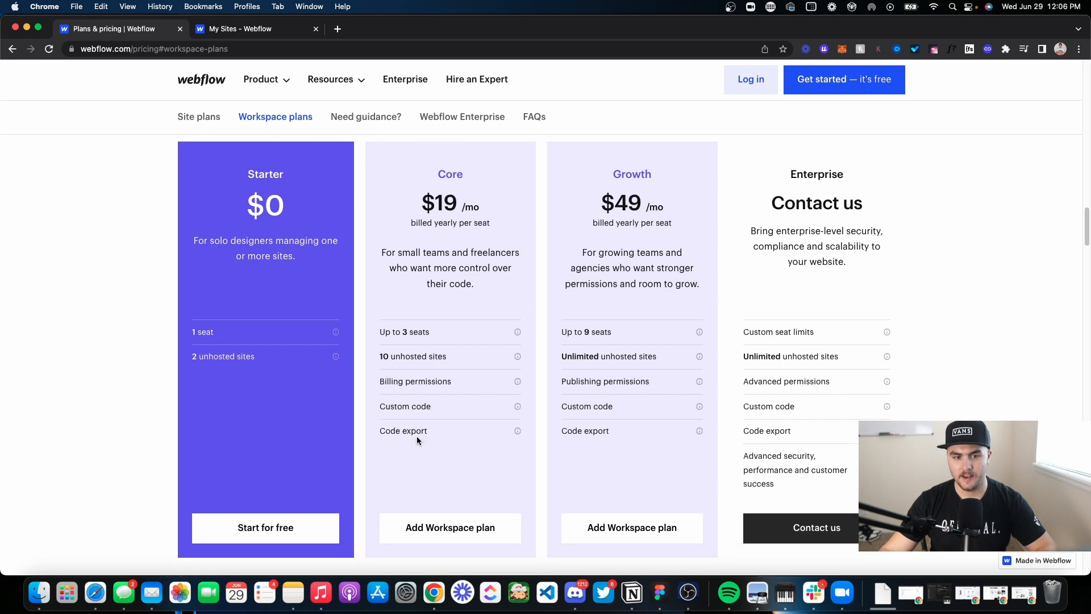
mouse_move(649, 199)
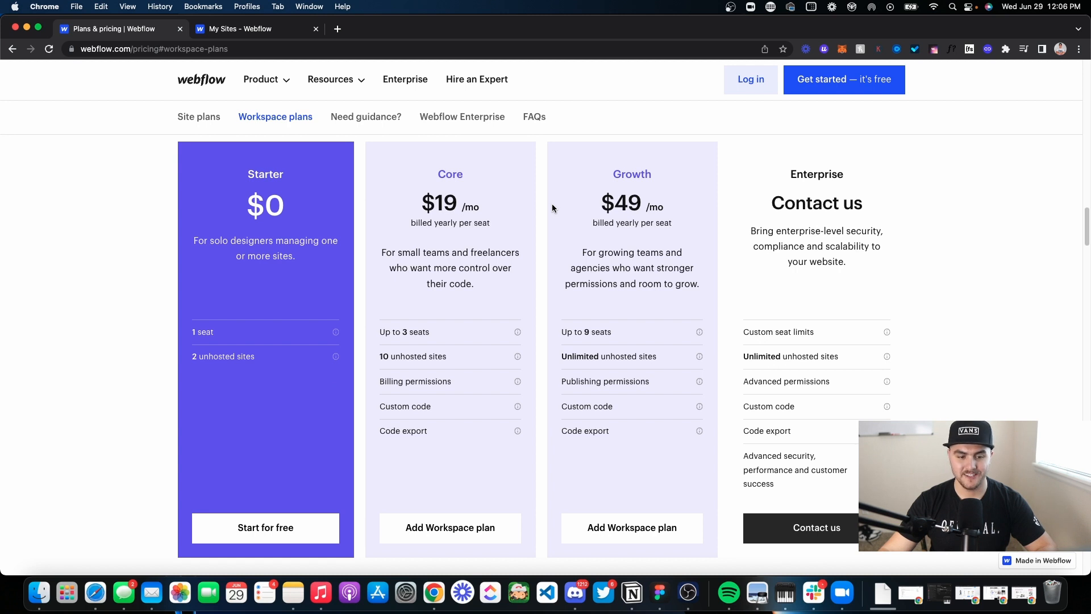
mouse_move(449, 355)
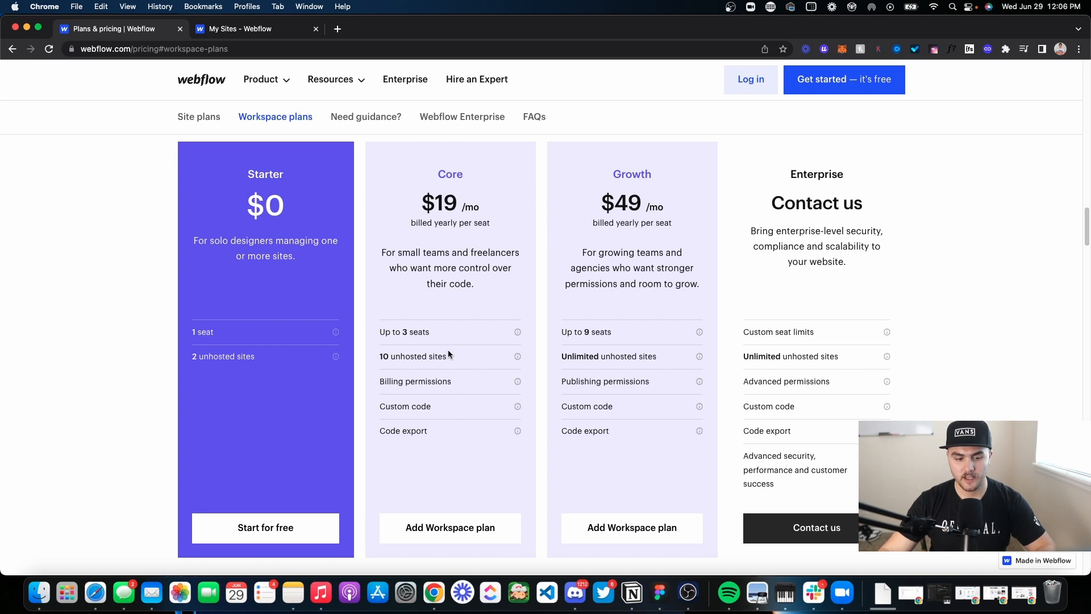
mouse_move(432, 205)
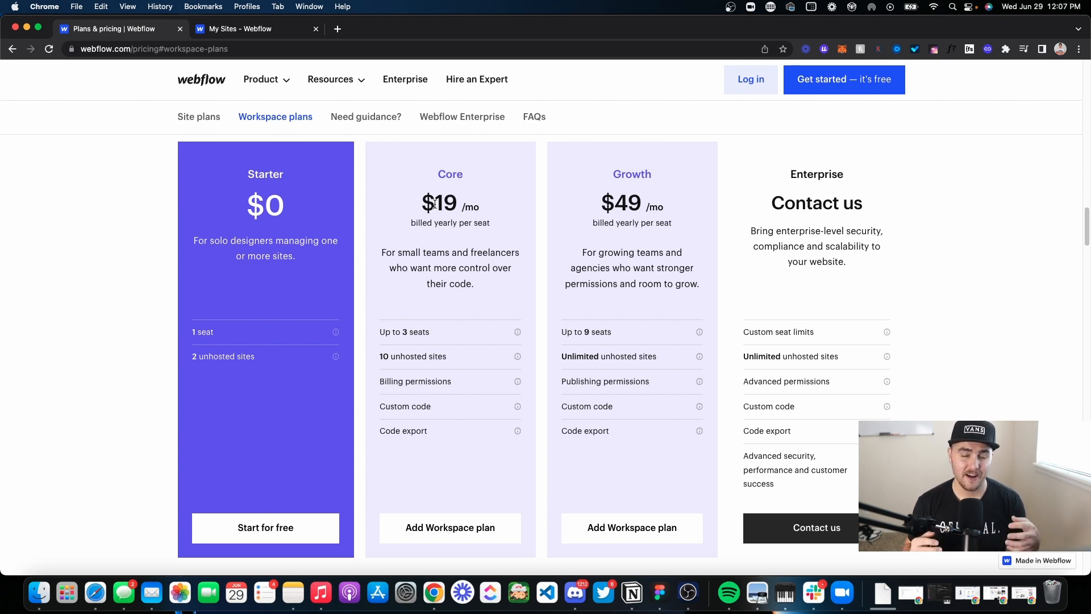
mouse_move(470, 170)
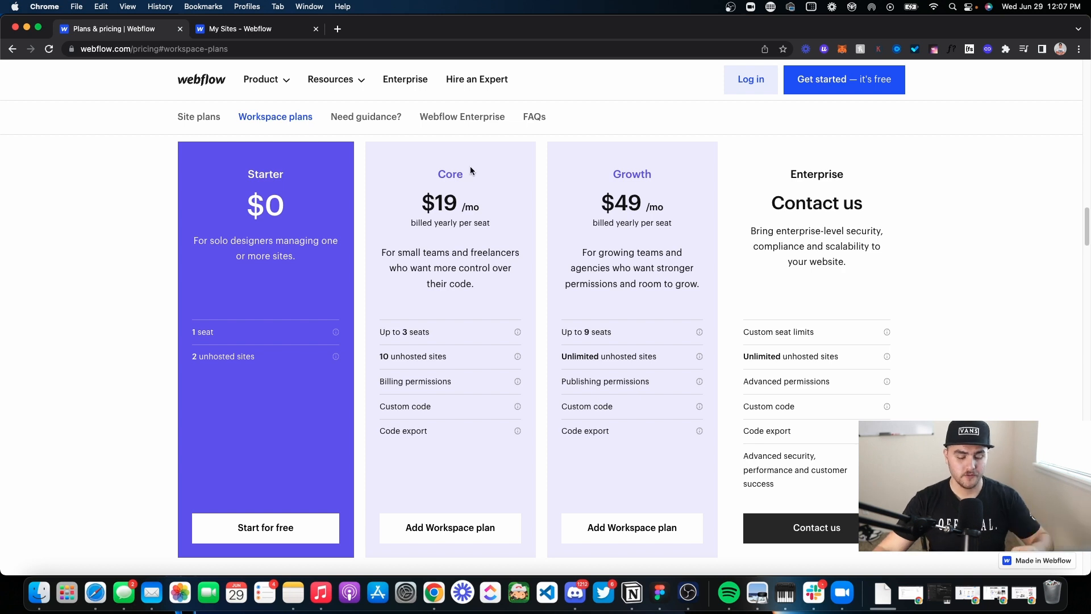
- Review the account's Starter, Lite and Pro plans, then go back to the dashboard
left_click(236, 28)
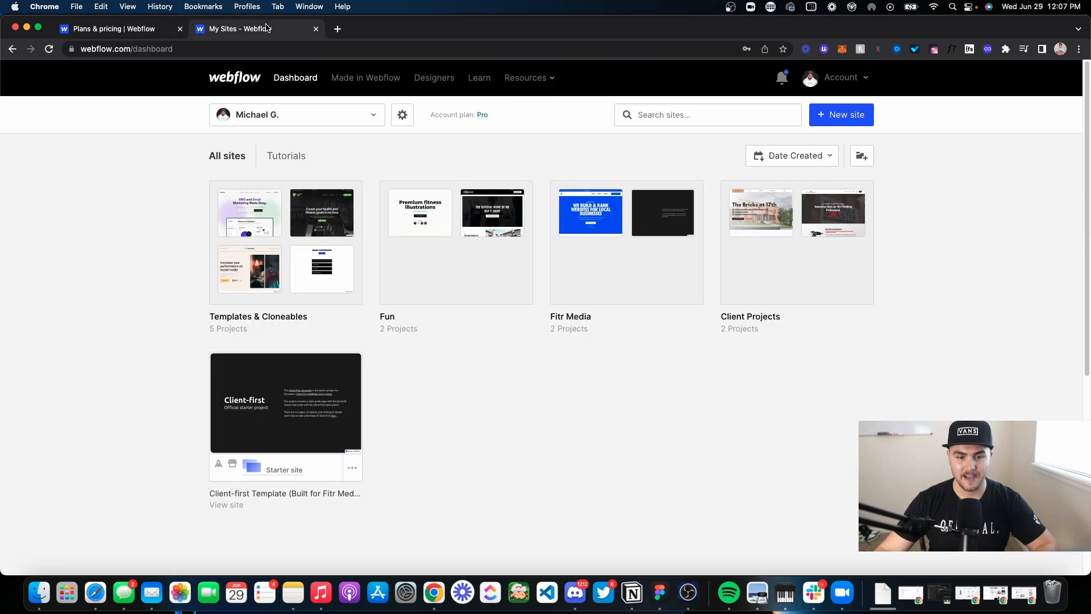
mouse_move(529, 395)
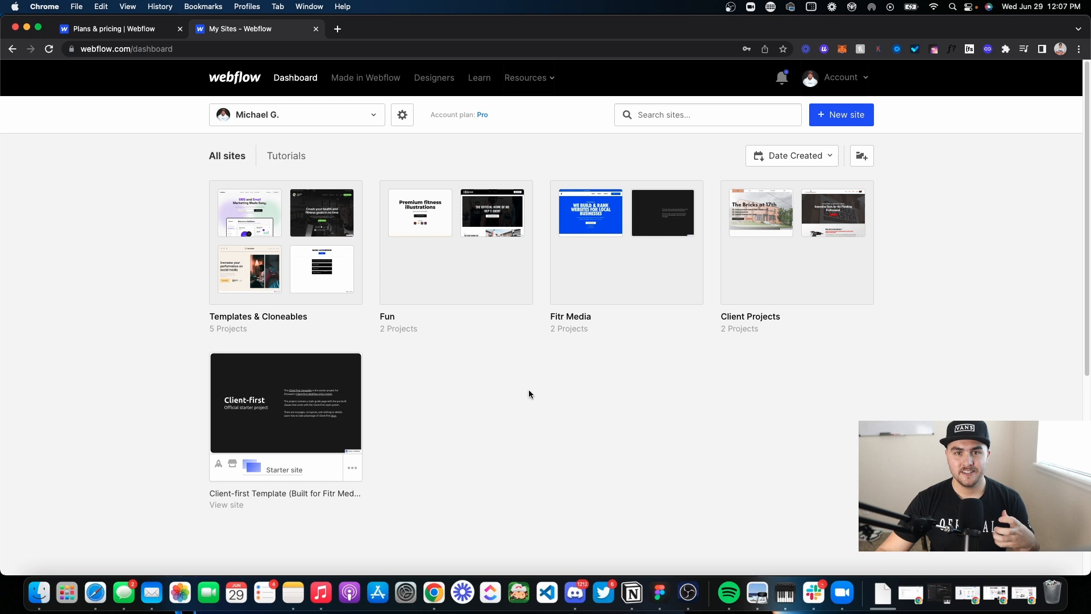
mouse_move(534, 387)
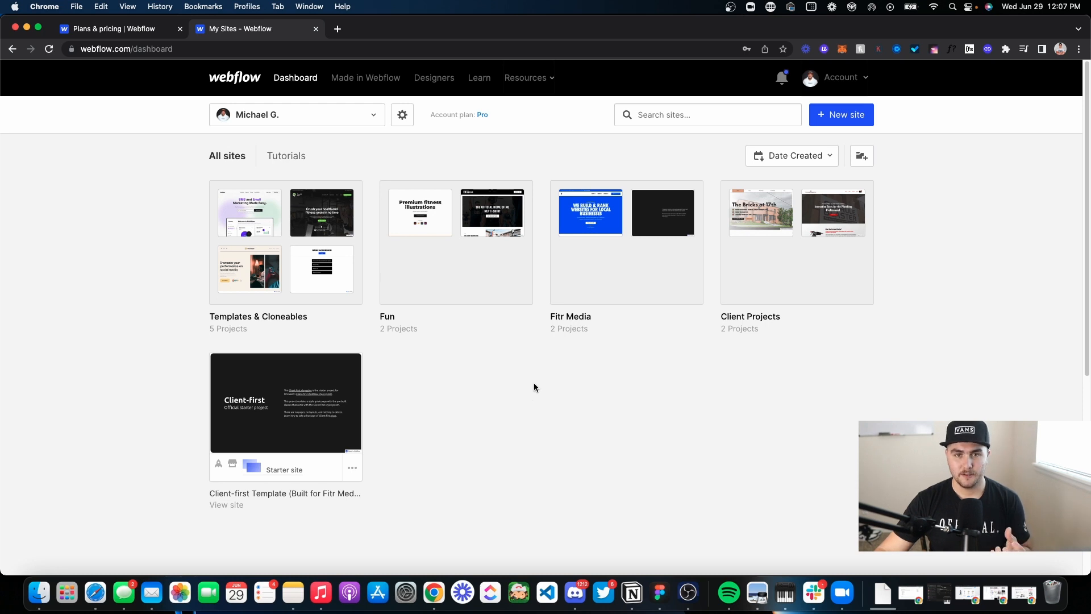
left_click(840, 77)
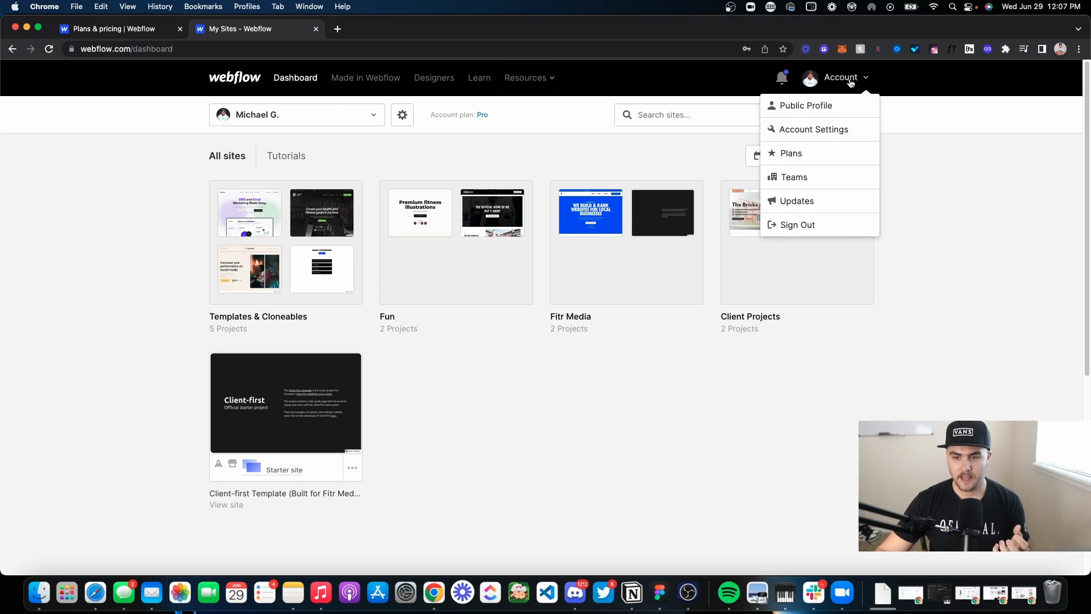
left_click(791, 153)
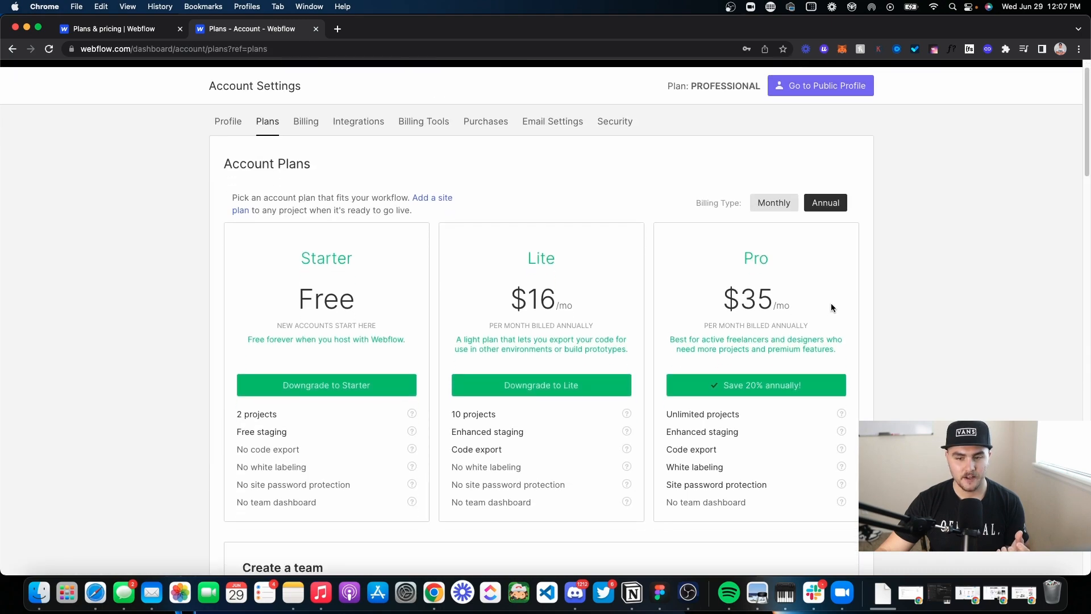
scroll("down", 3)
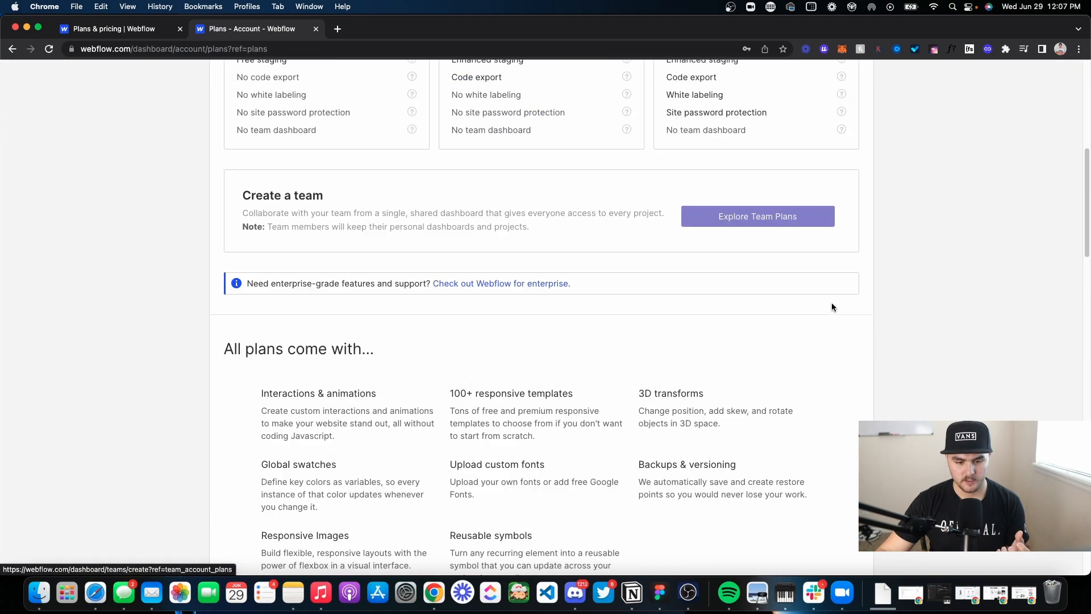
scroll("up", 3)
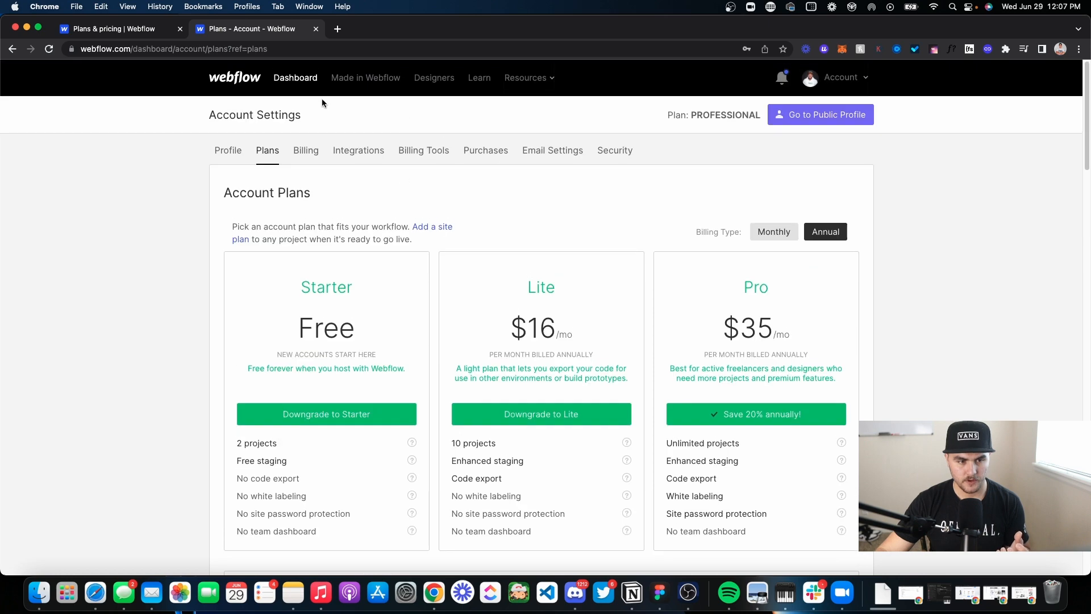
mouse_move(819, 114)
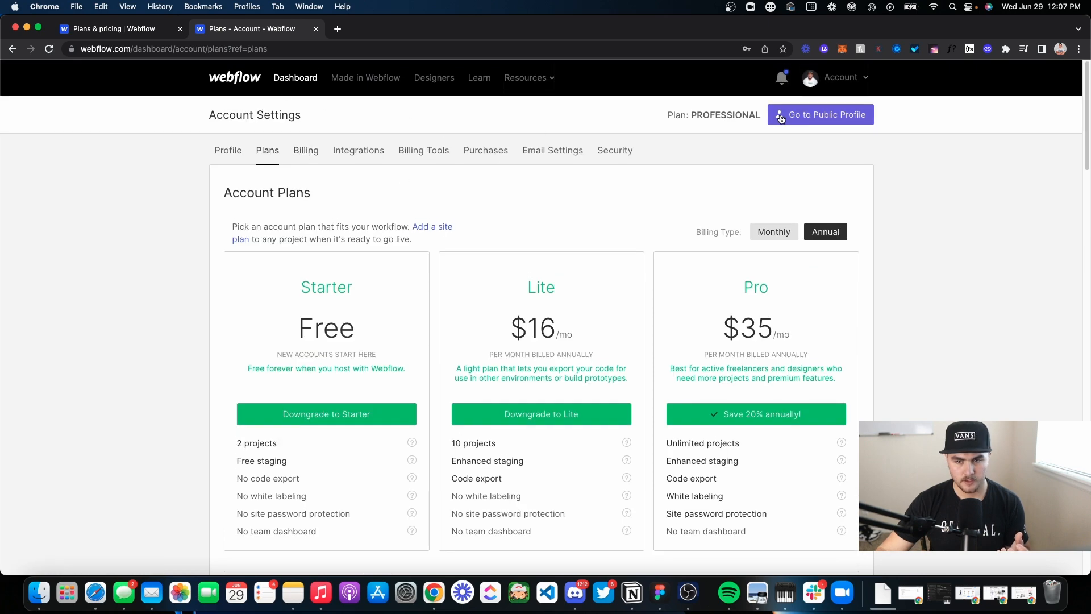
left_click(295, 78)
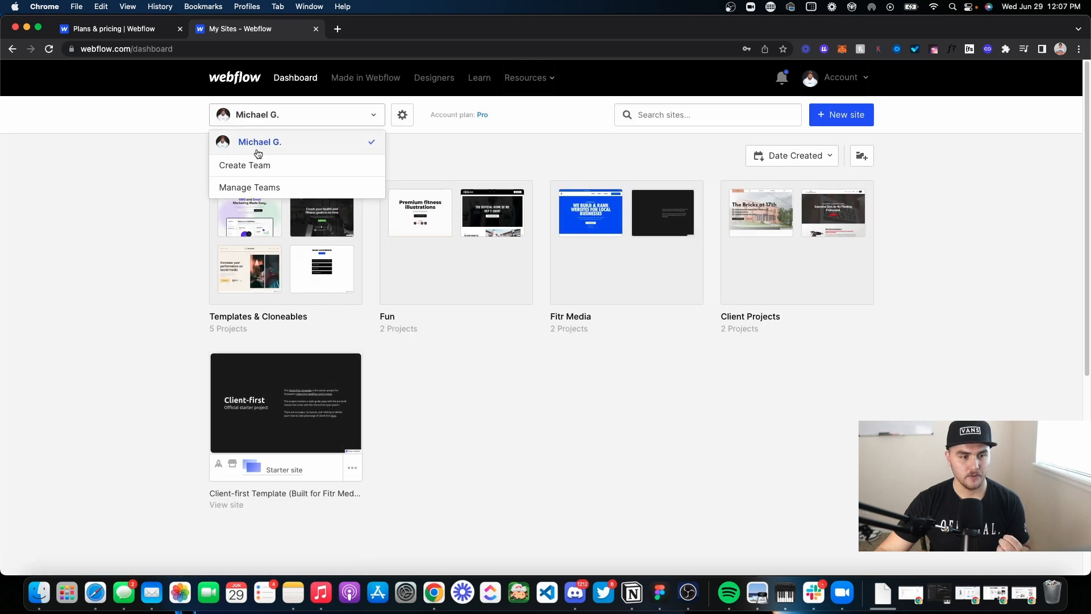
- Start creating a team and reach the Small, Medium and Large team plan choices
left_click(244, 165)
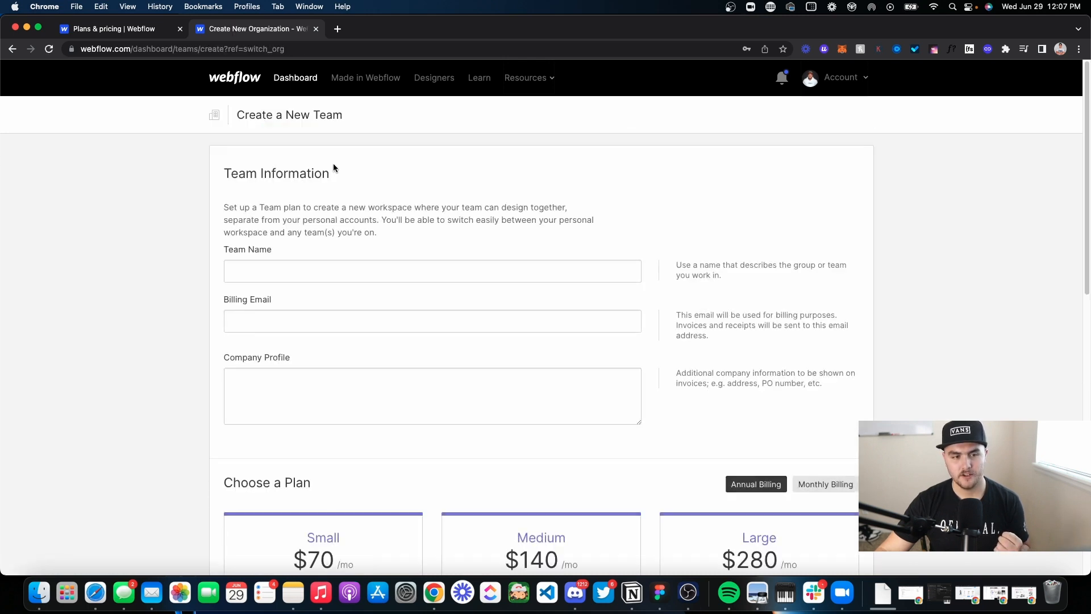
scroll("down", 3)
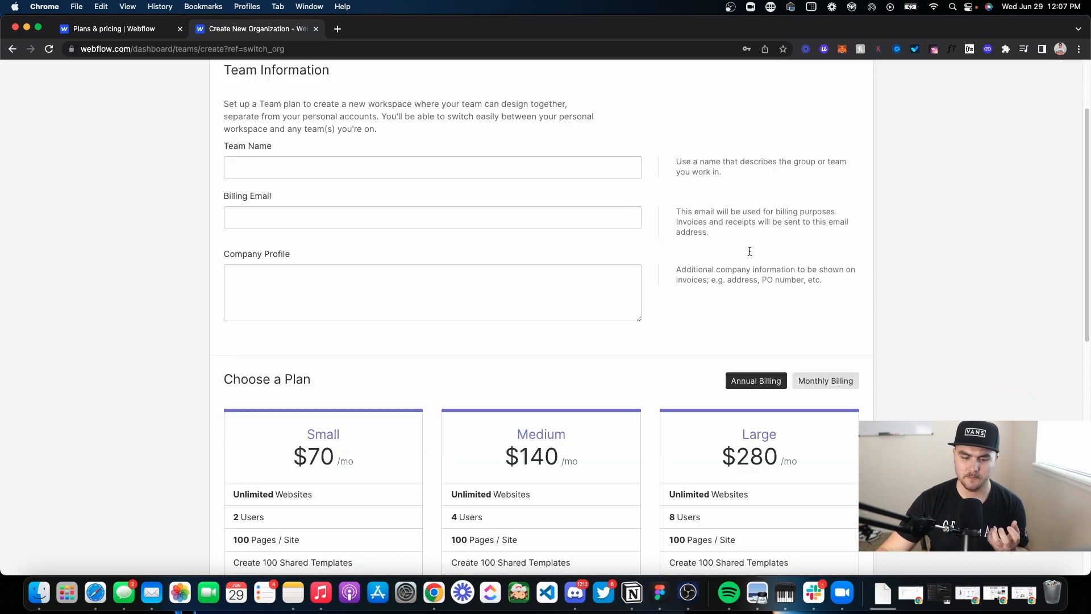
scroll("down", 3)
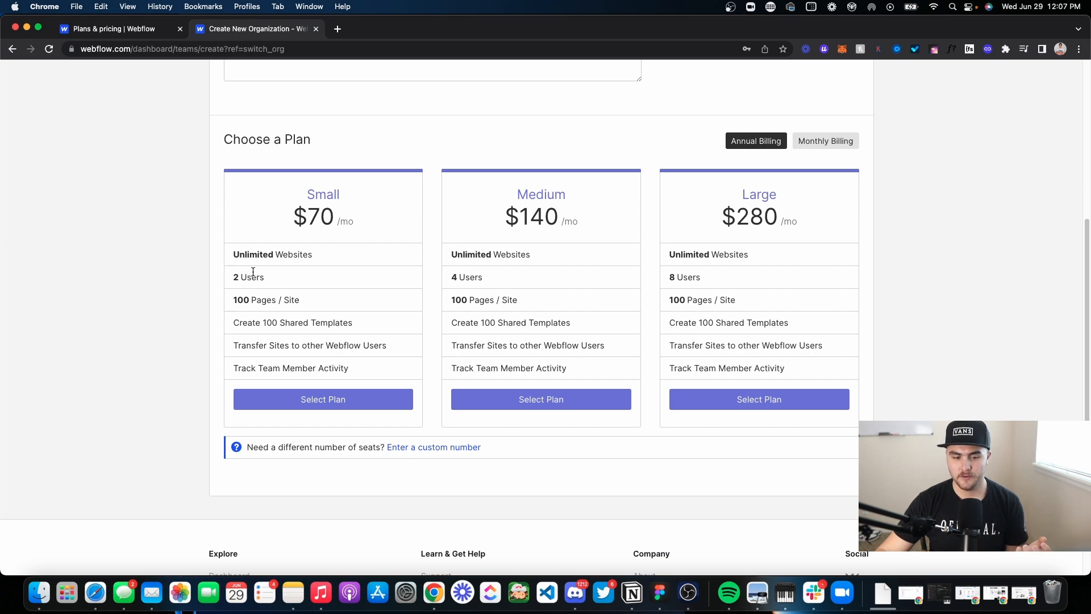
mouse_move(263, 267)
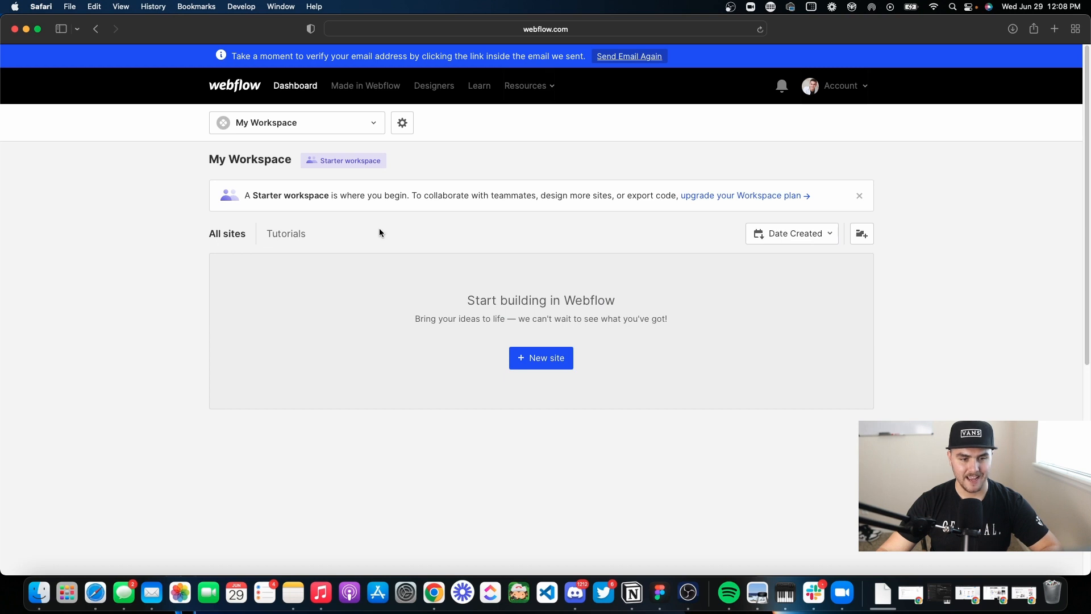
mouse_move(502, 155)
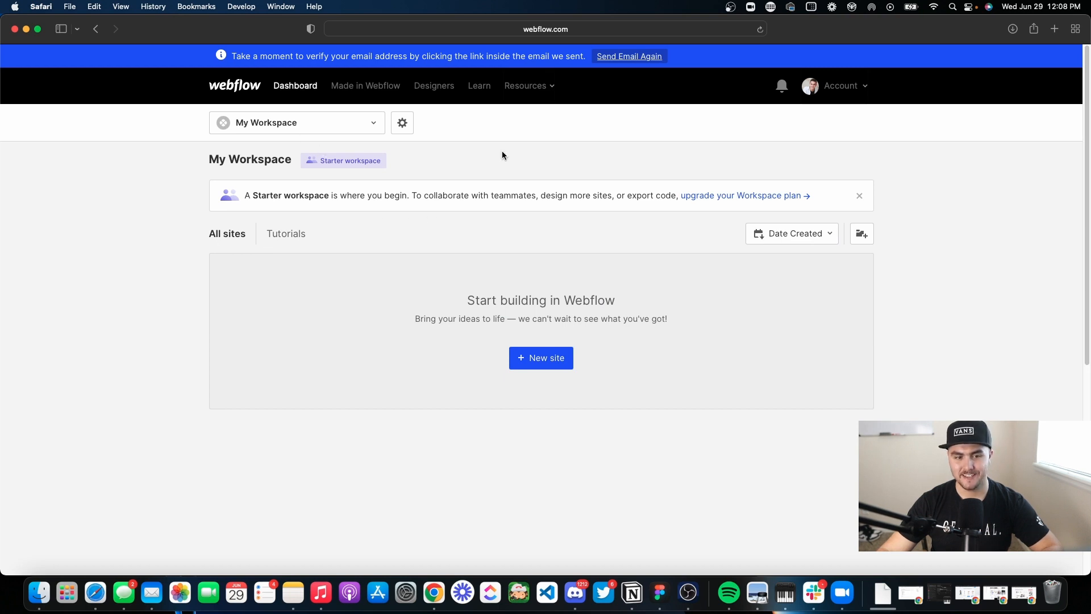
- Start creating a new workspace from the My Workspace switcher
left_click(297, 122)
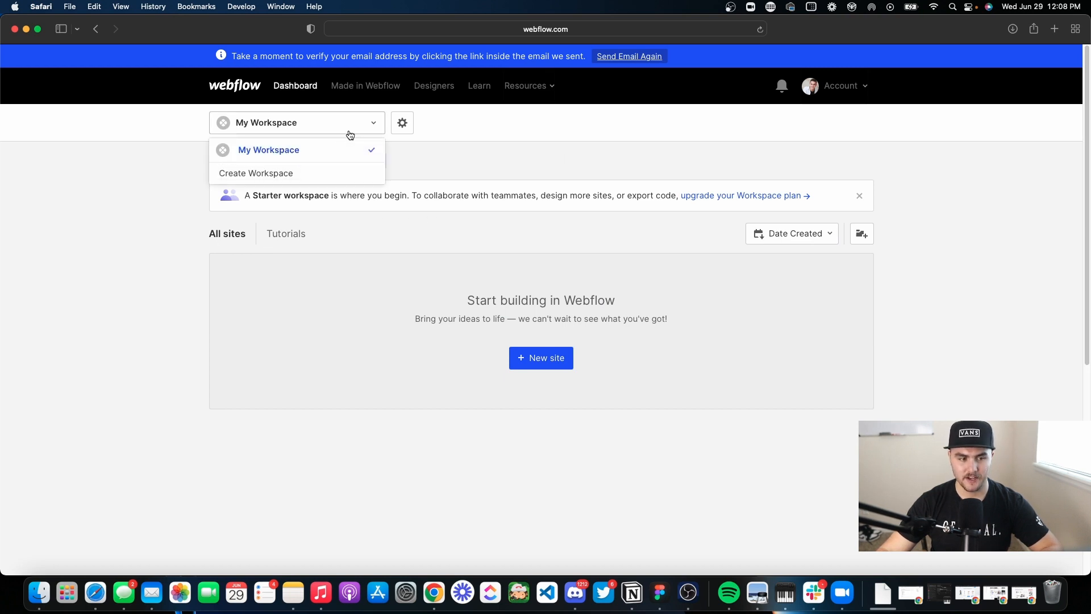
mouse_move(269, 138)
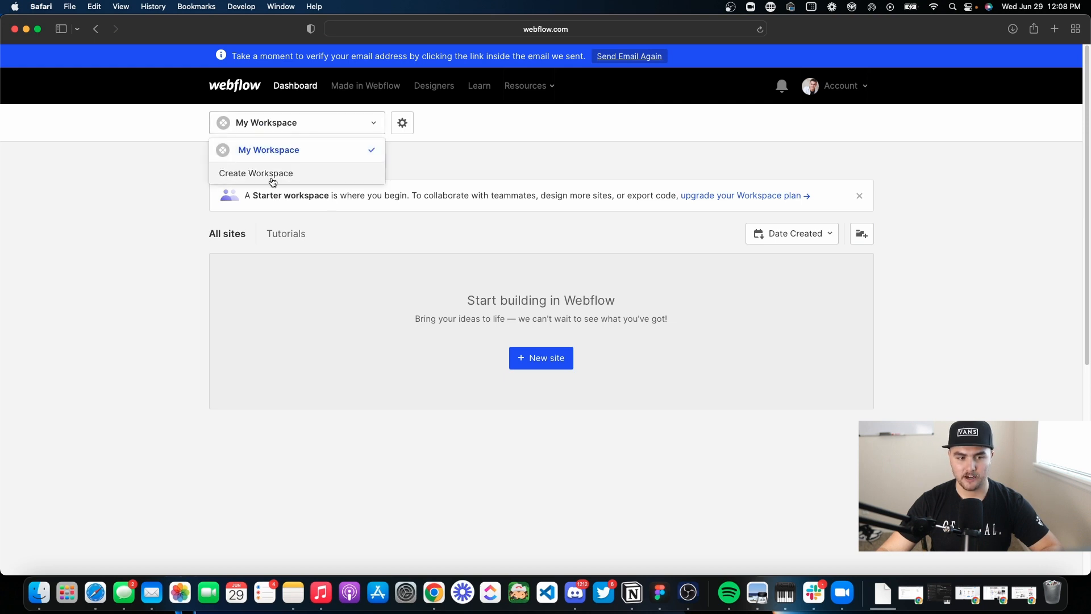
left_click(256, 172)
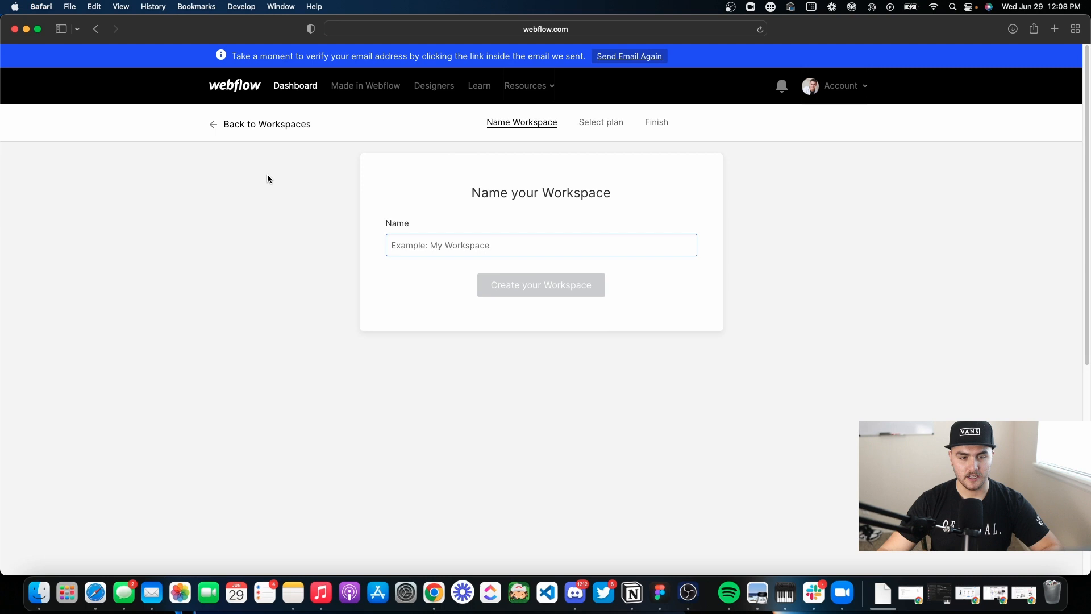
- Name the workspace 'B' and advance to its Select plan step
type("B")
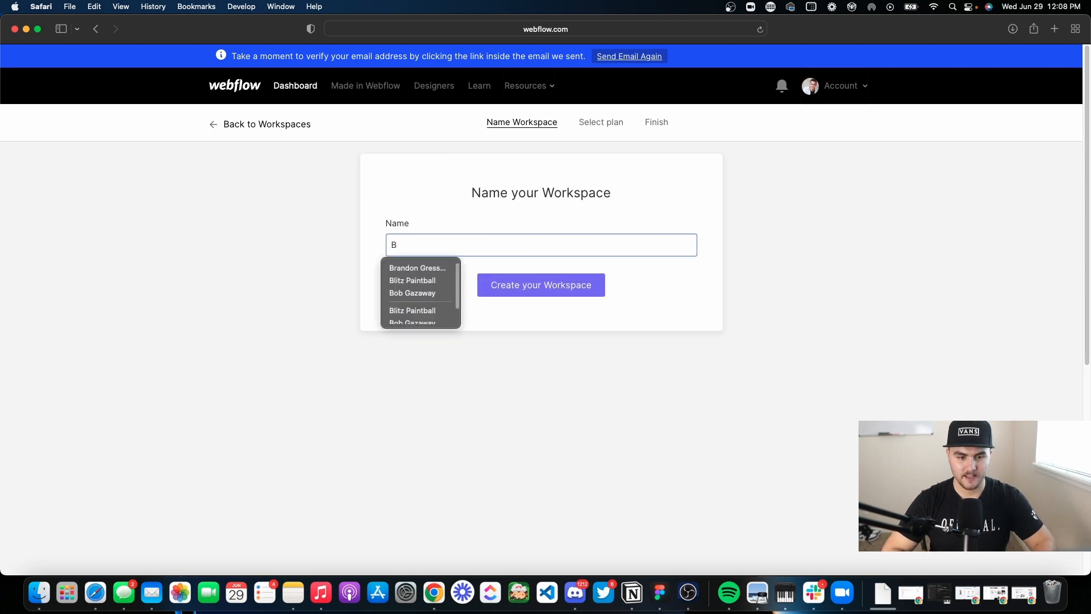
left_click(540, 285)
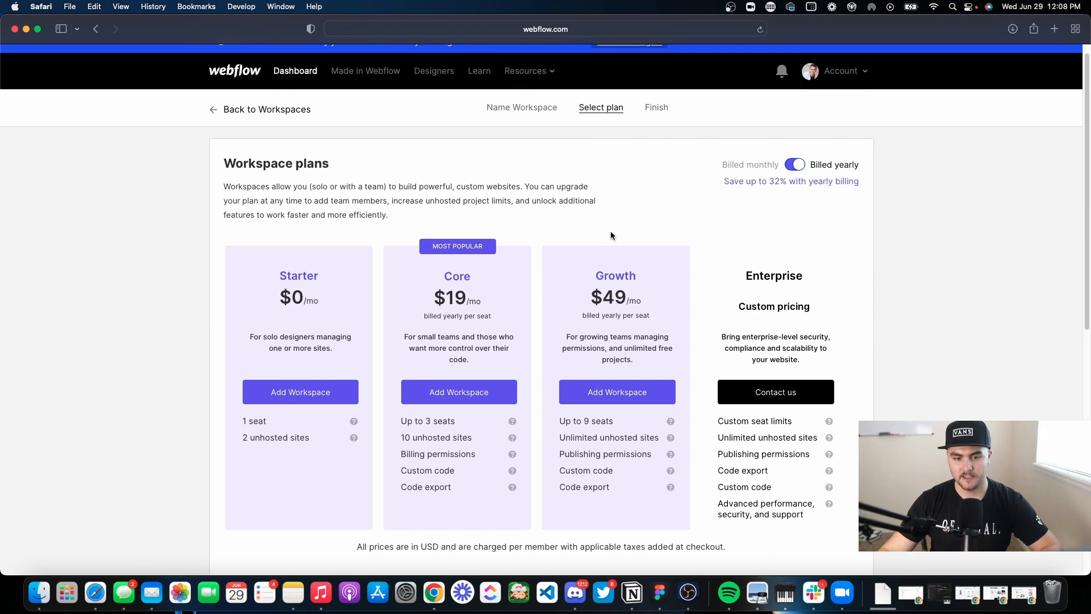
mouse_move(550, 118)
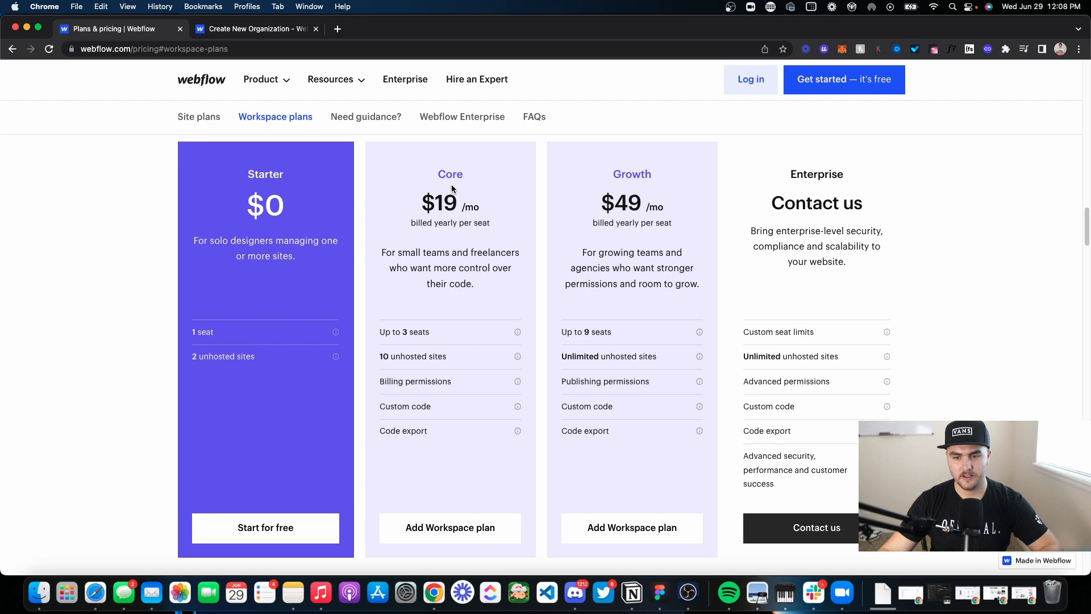
- Switch to site plans and scroll through the Starter-to-Enterprise feature comparison
scroll("down", 3)
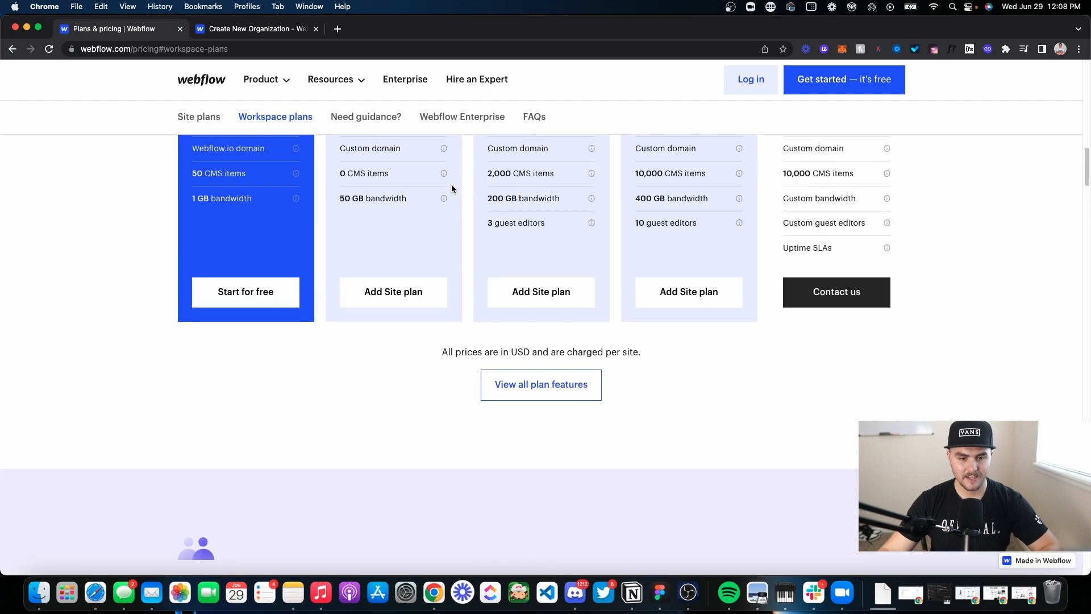
left_click(199, 116)
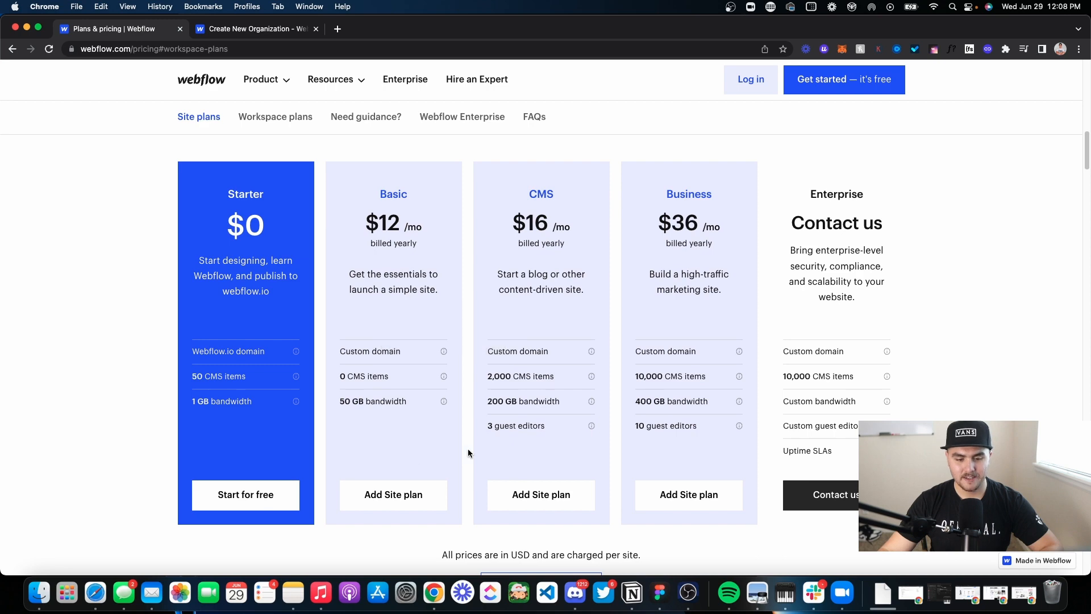
scroll("down", 3)
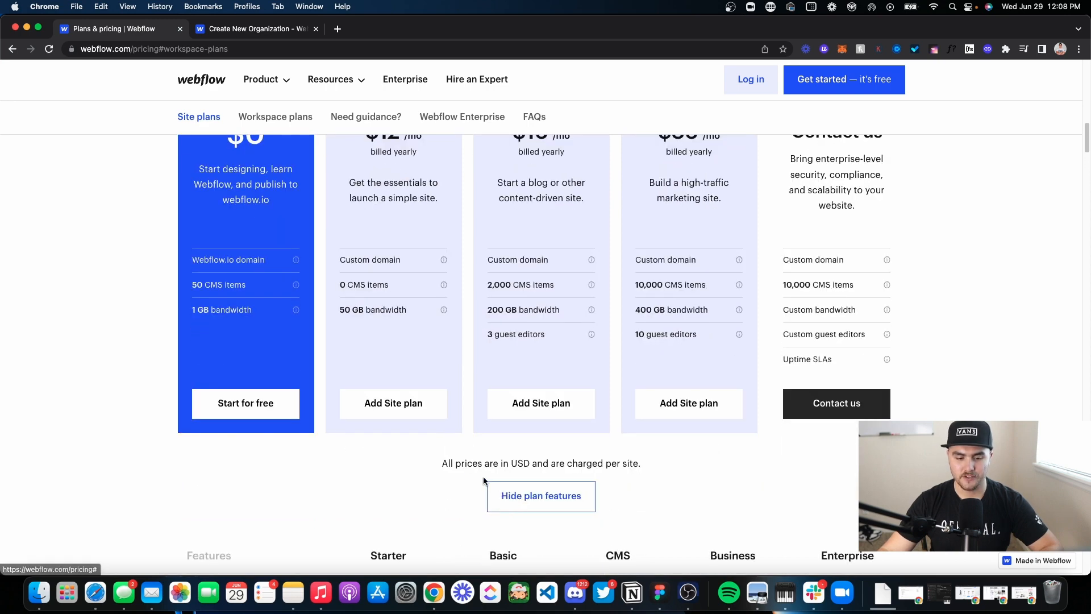
scroll("down", 3)
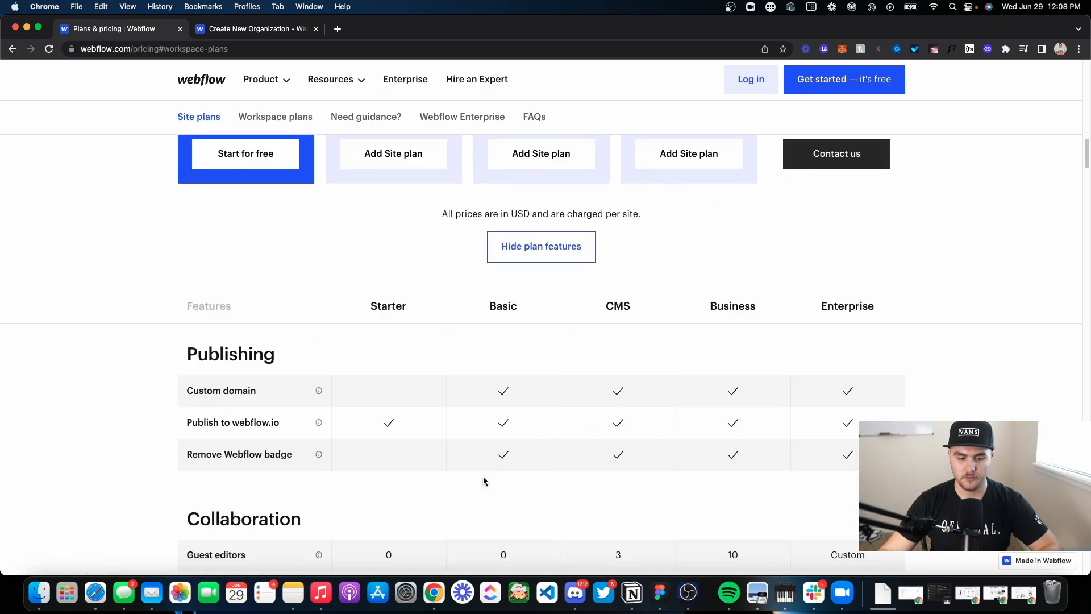
scroll("down", 3)
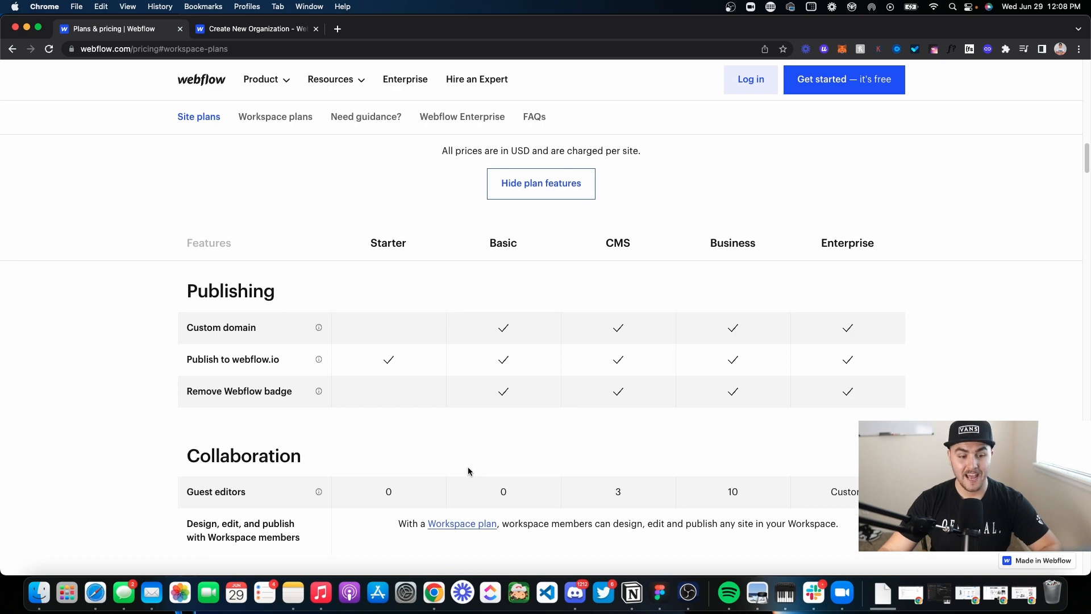
scroll("down", 3)
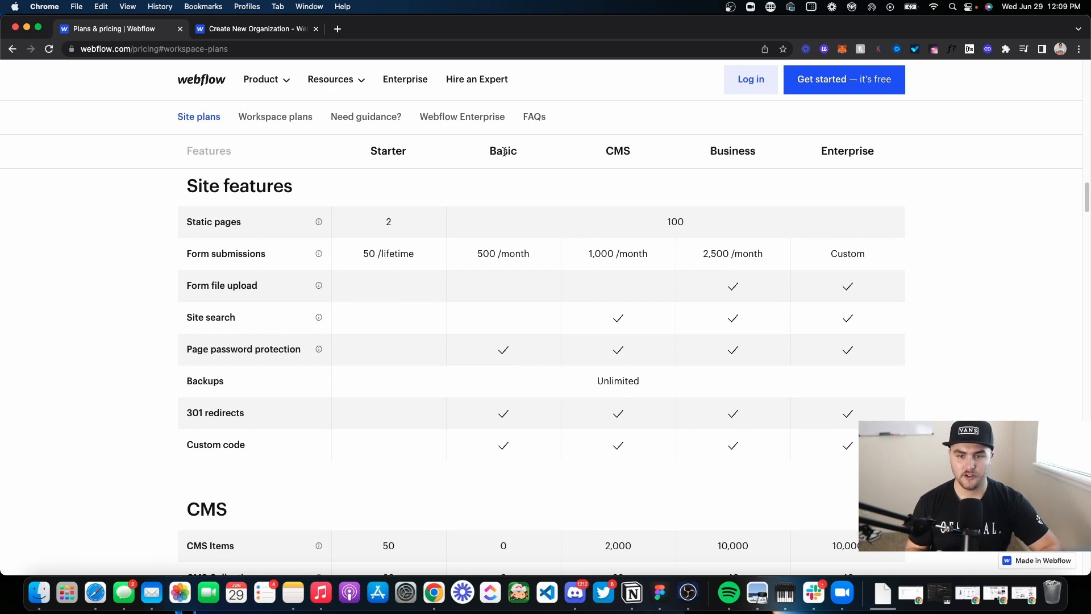
mouse_move(502, 161)
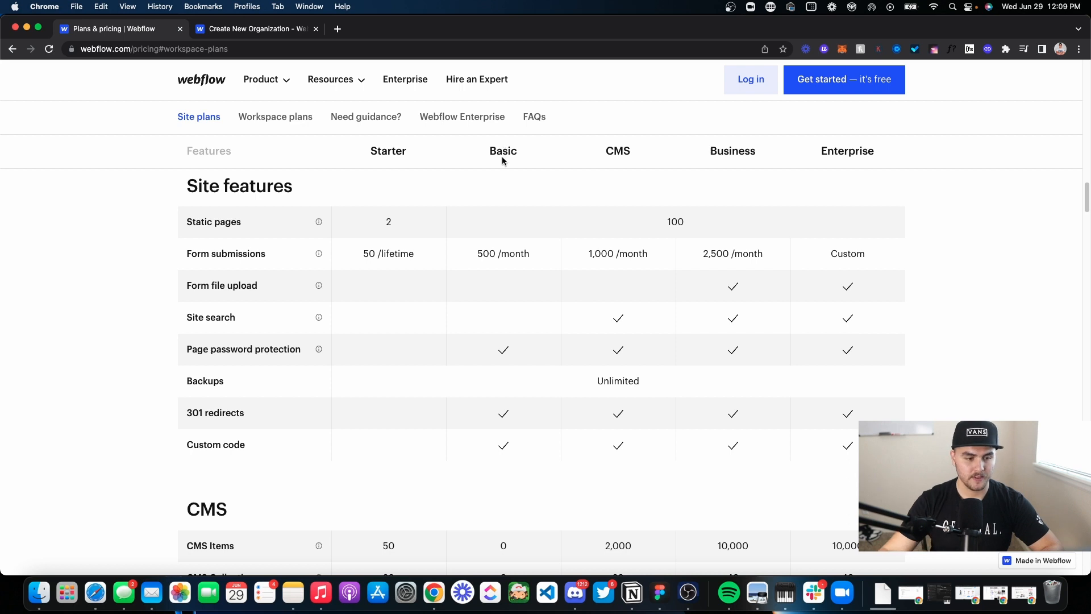
mouse_move(487, 263)
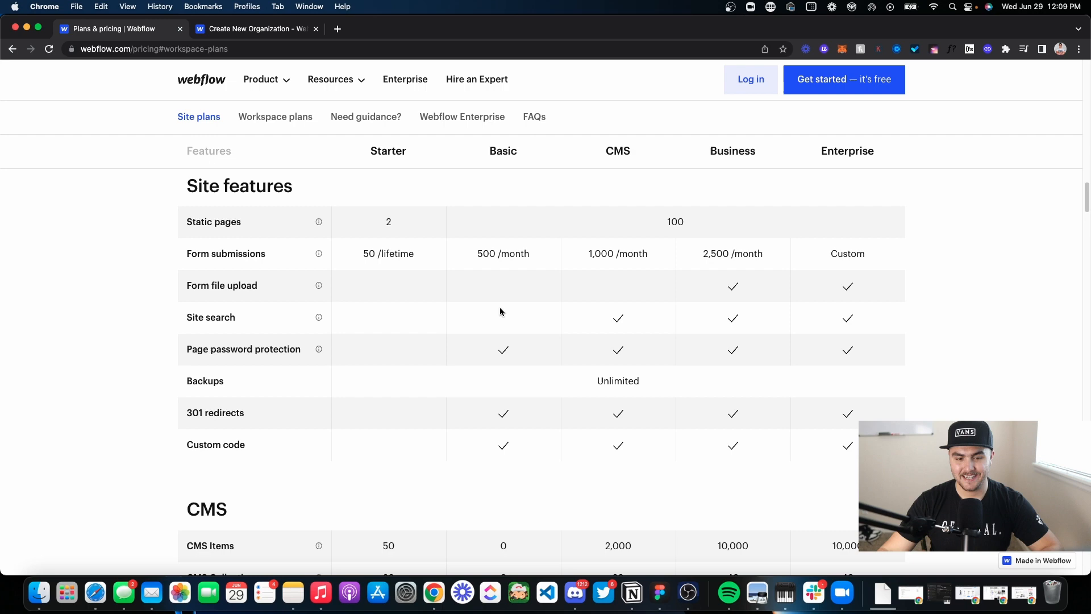
scroll("down", 3)
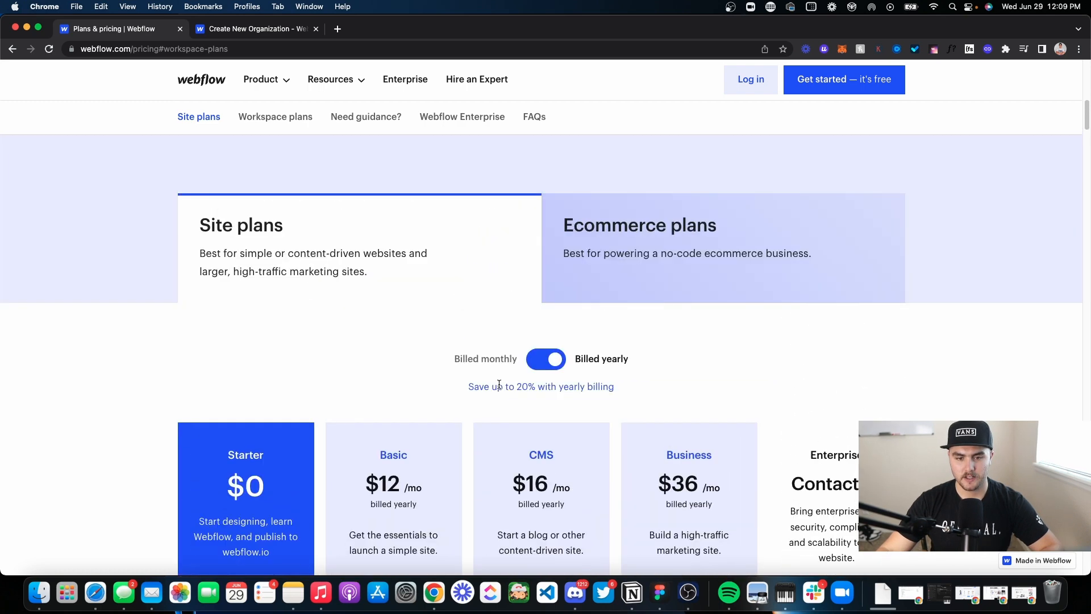
- Show the Ecommerce plans: Standard $29, Plus $74 and Advanced $212 per month
left_click(722, 226)
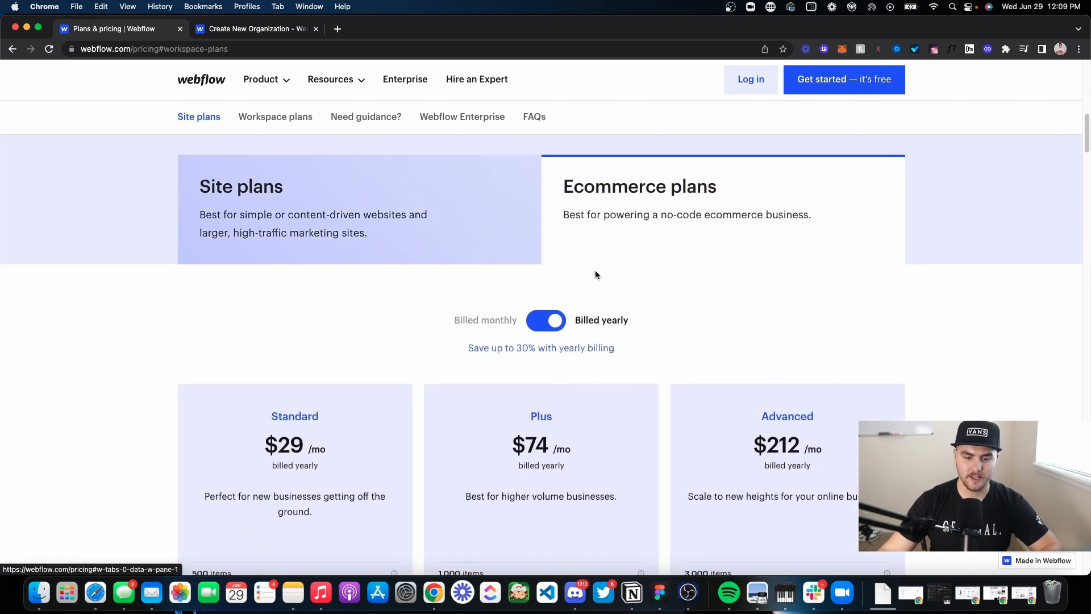
scroll("down", 3)
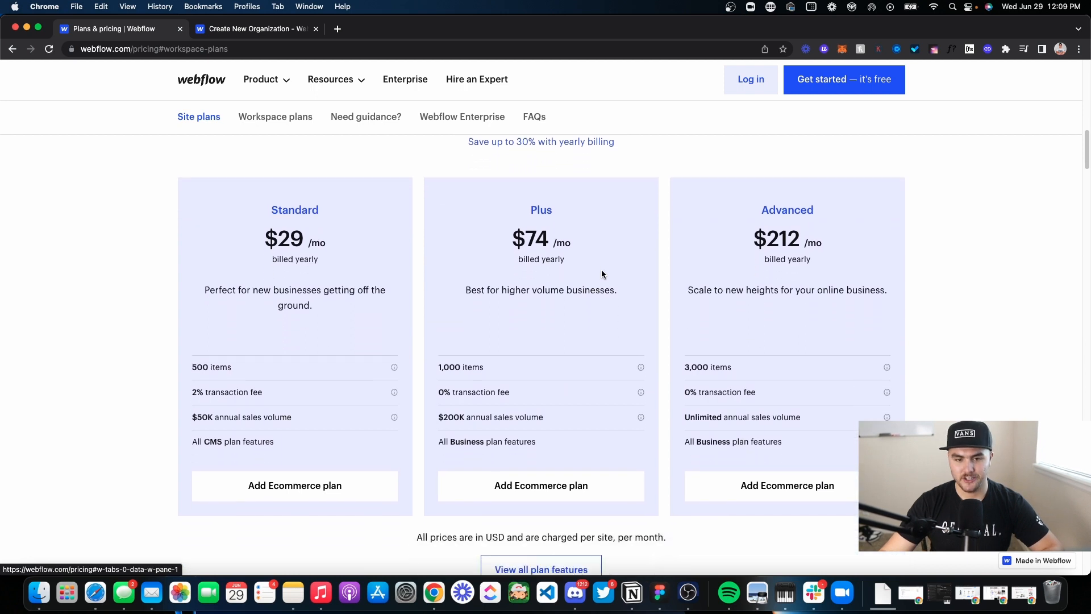
scroll("down", 3)
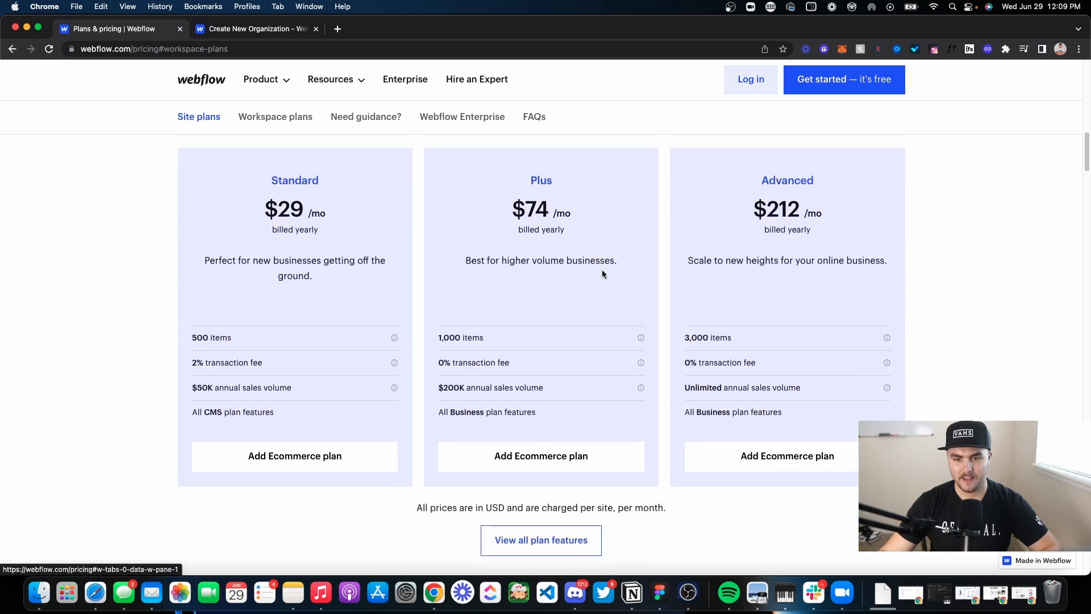
mouse_move(517, 289)
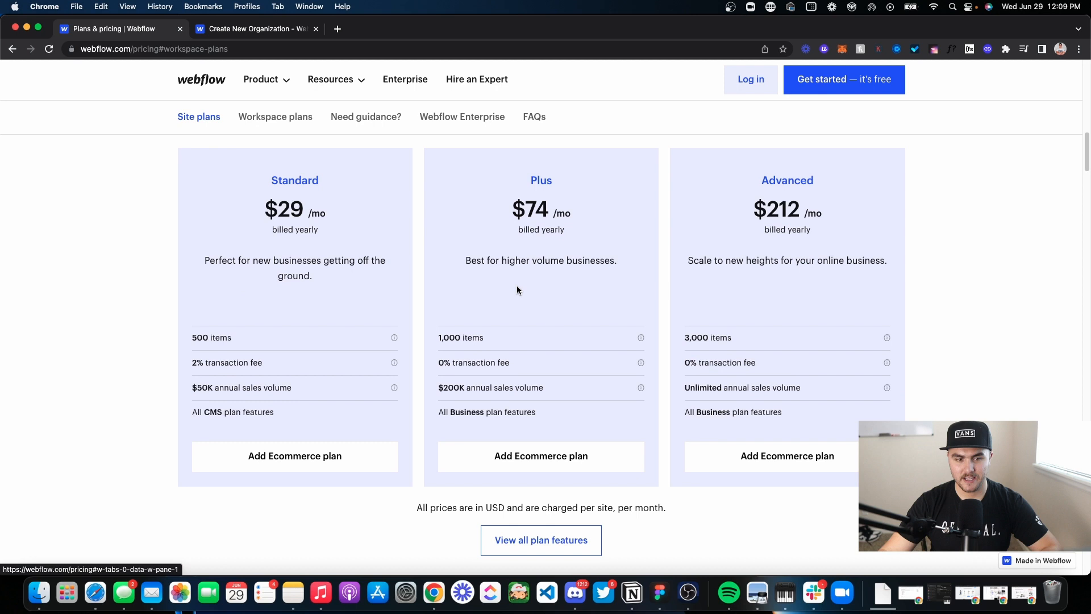
mouse_move(316, 340)
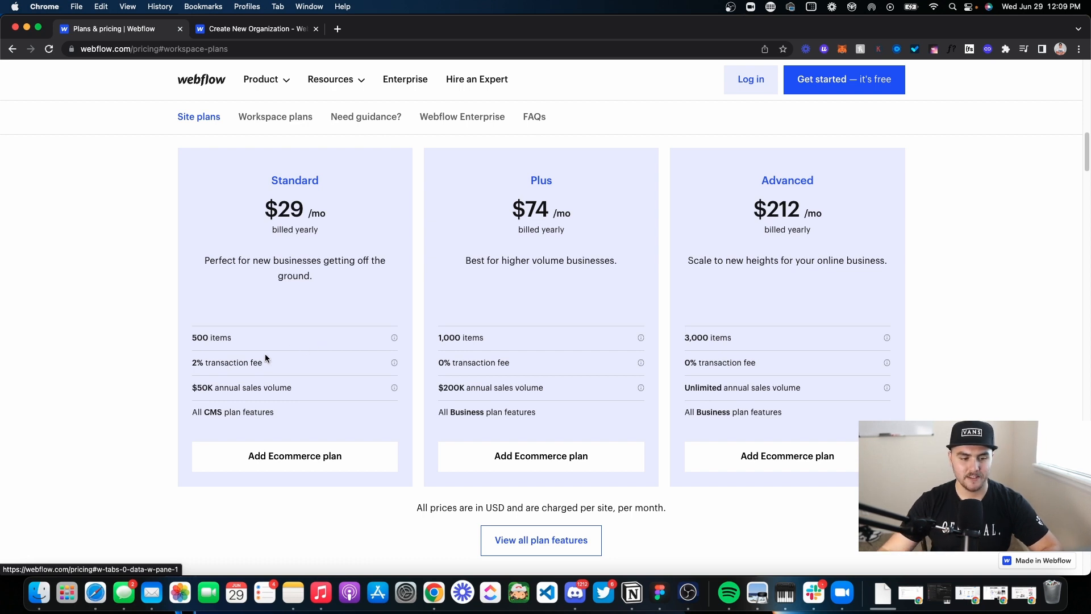
mouse_move(291, 367)
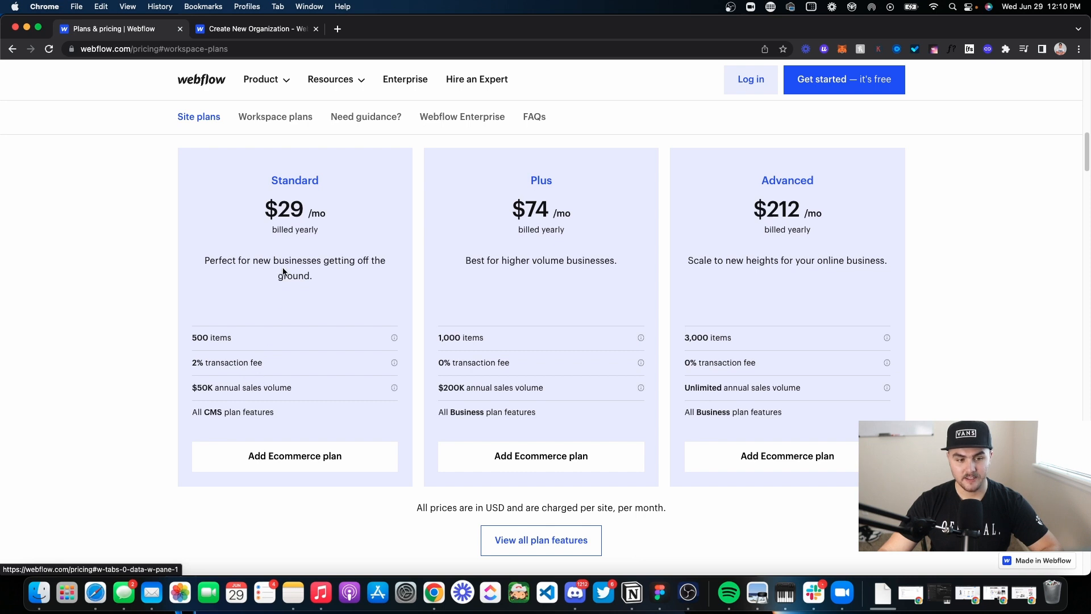
mouse_move(539, 336)
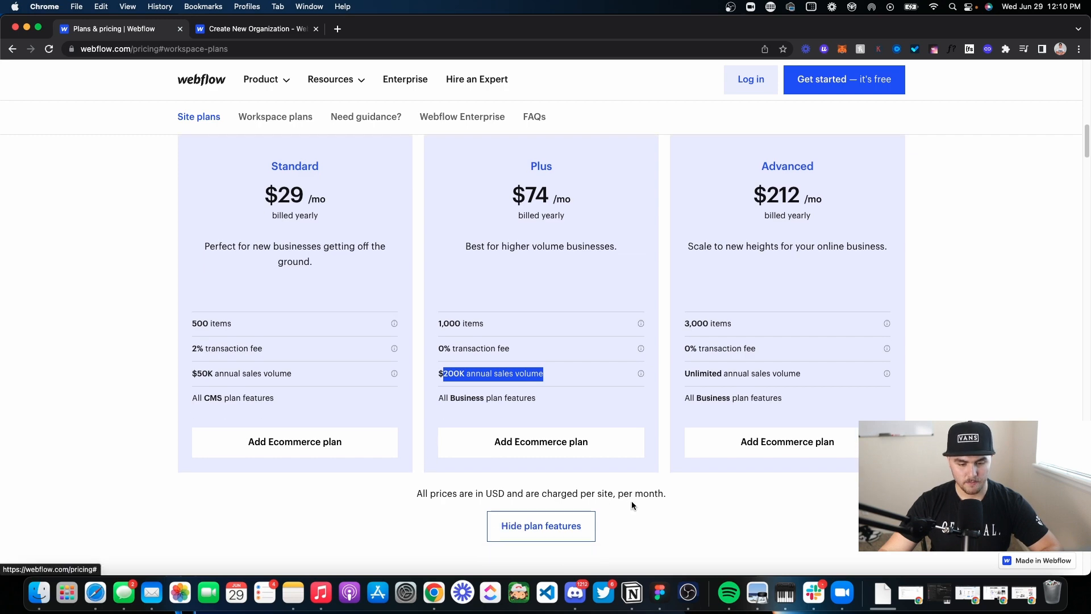
- Scroll through Publishing, Design, Payments and Marketing rows, then back to the page top
scroll("down", 3)
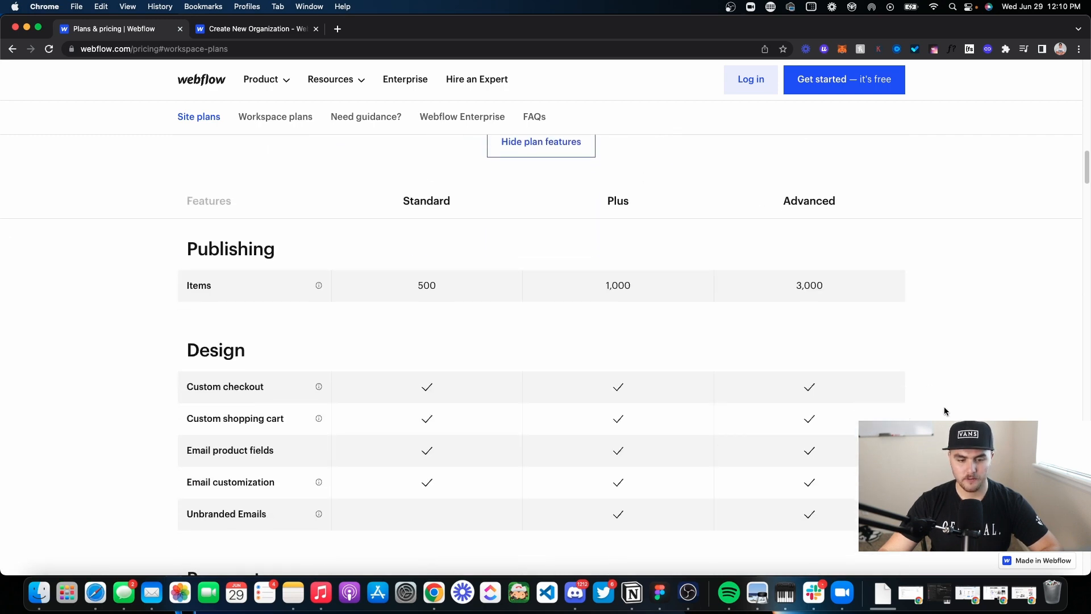
scroll("down", 3)
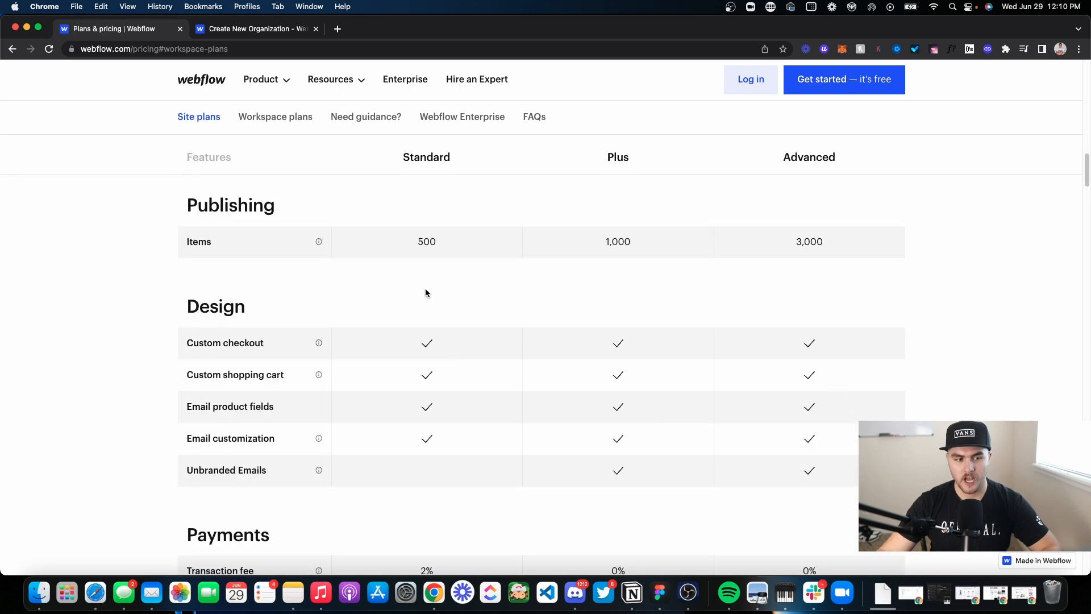
mouse_move(472, 242)
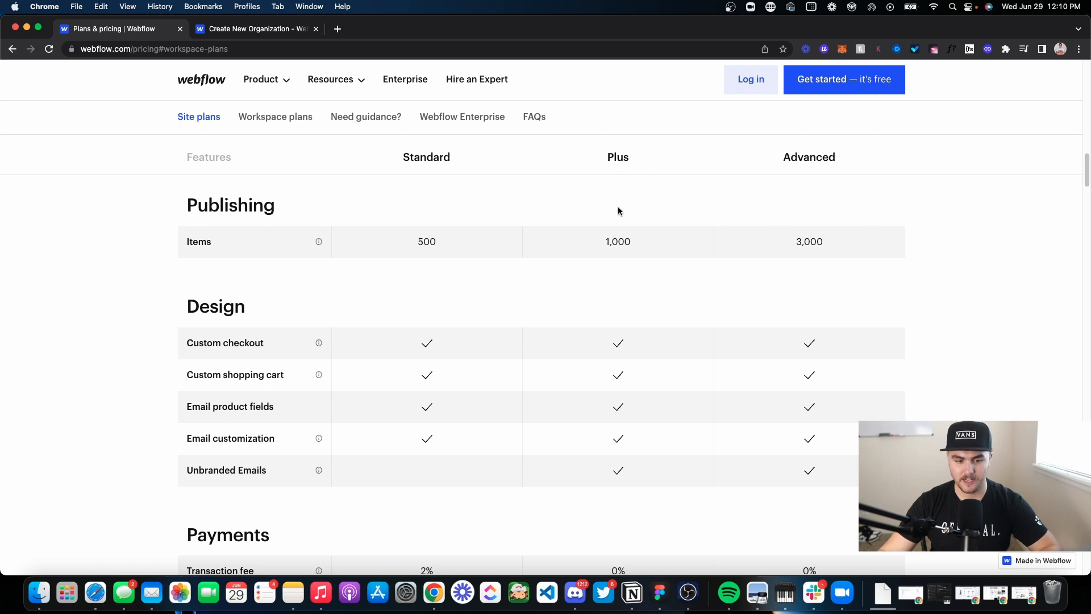
scroll("down", 3)
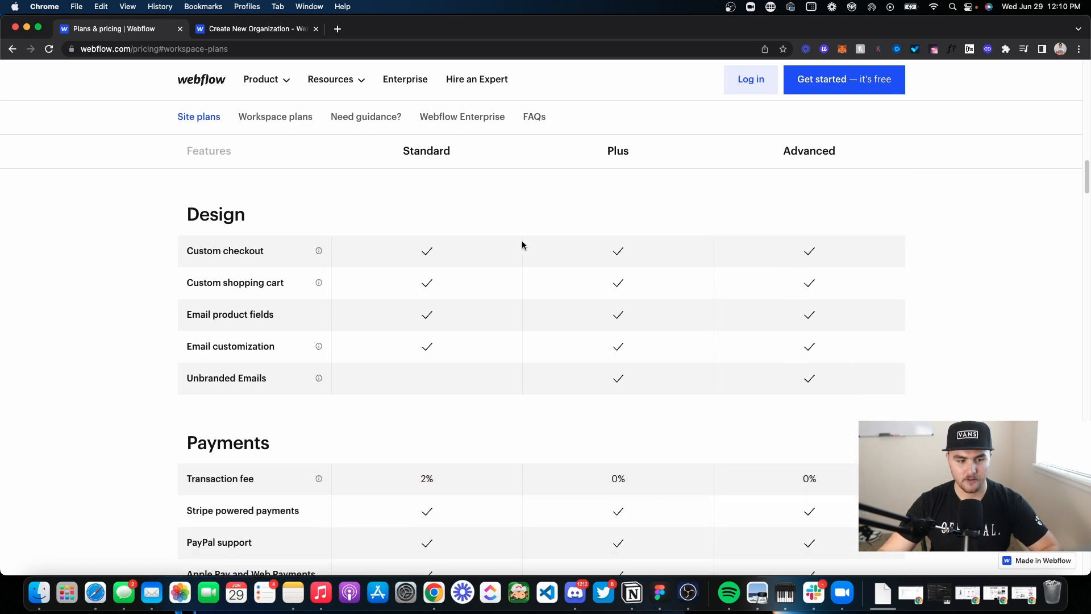
scroll("down", 3)
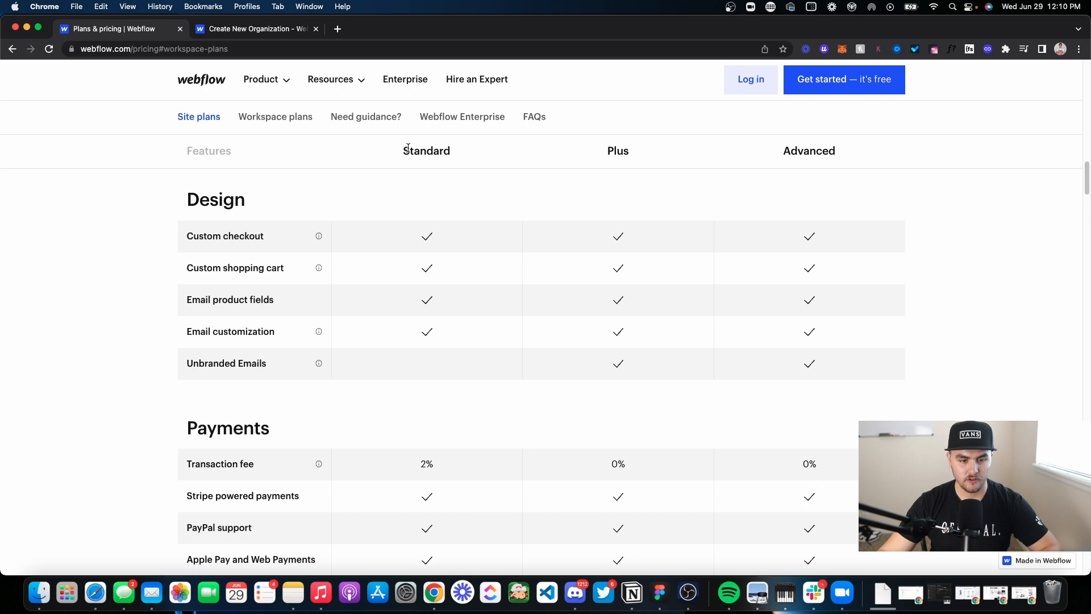
mouse_move(338, 365)
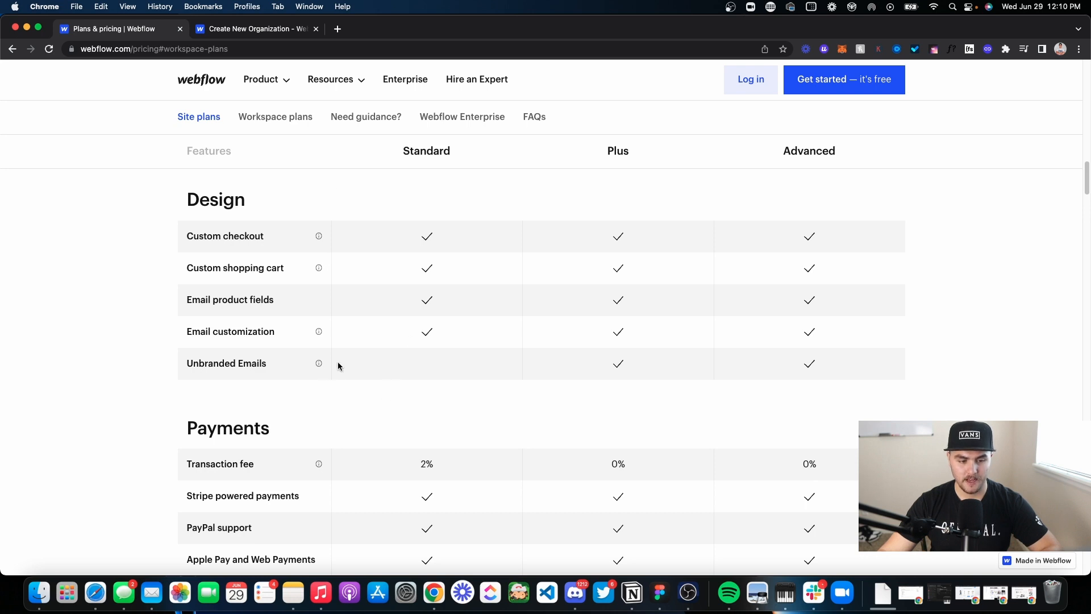
mouse_move(412, 371)
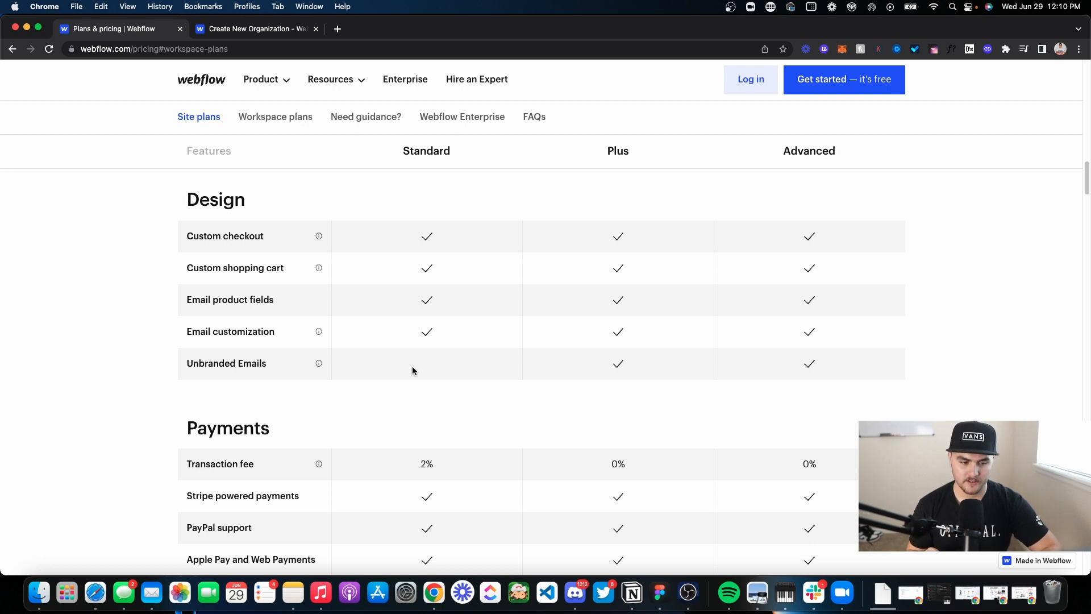
mouse_move(350, 372)
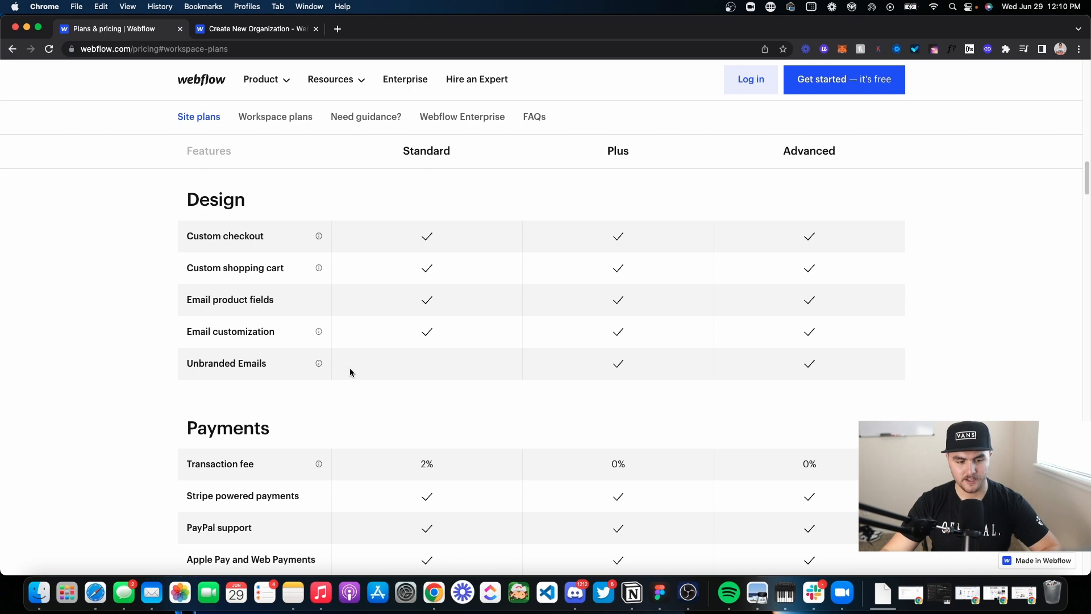
mouse_move(419, 368)
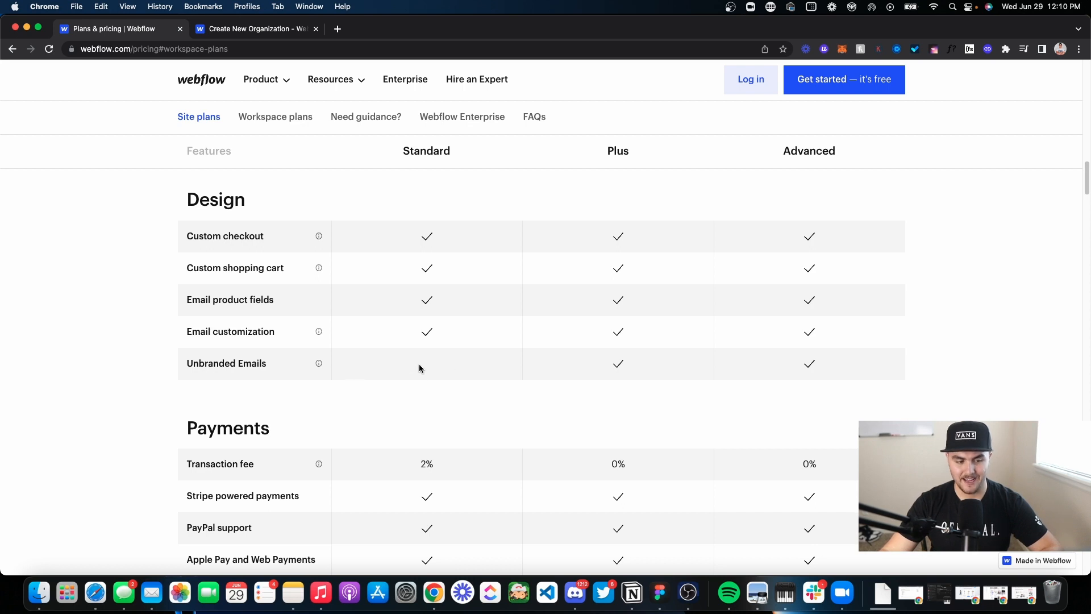
scroll("down", 3)
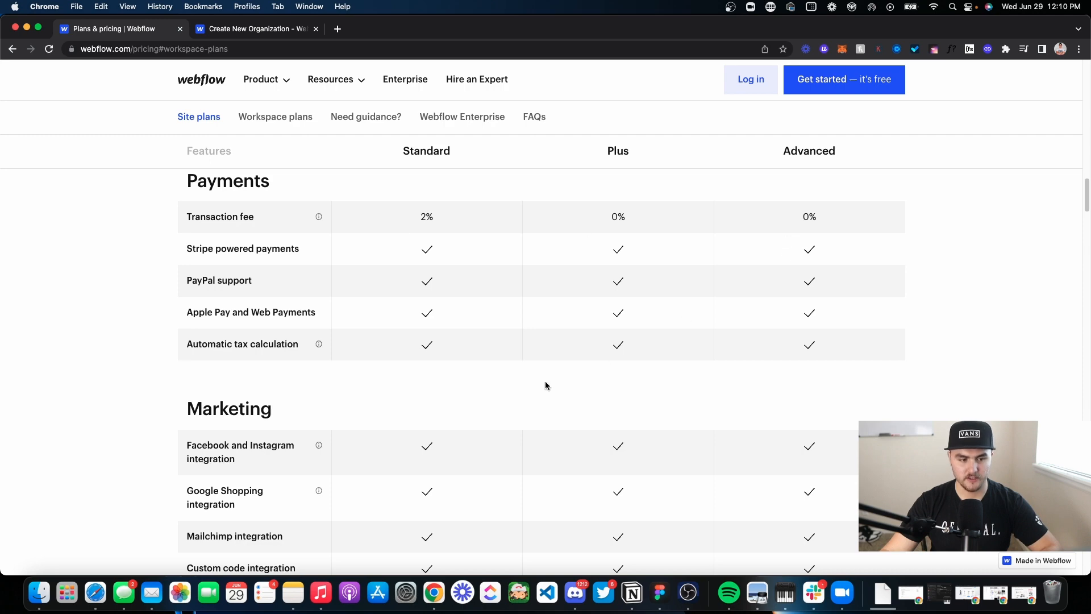
scroll("down", 3)
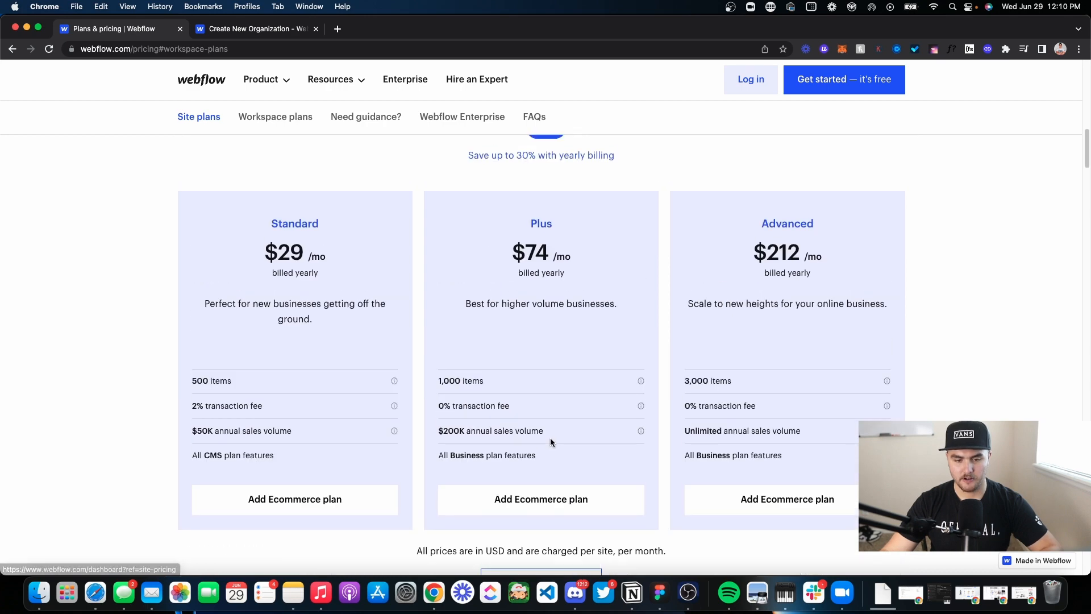
scroll("up", 3)
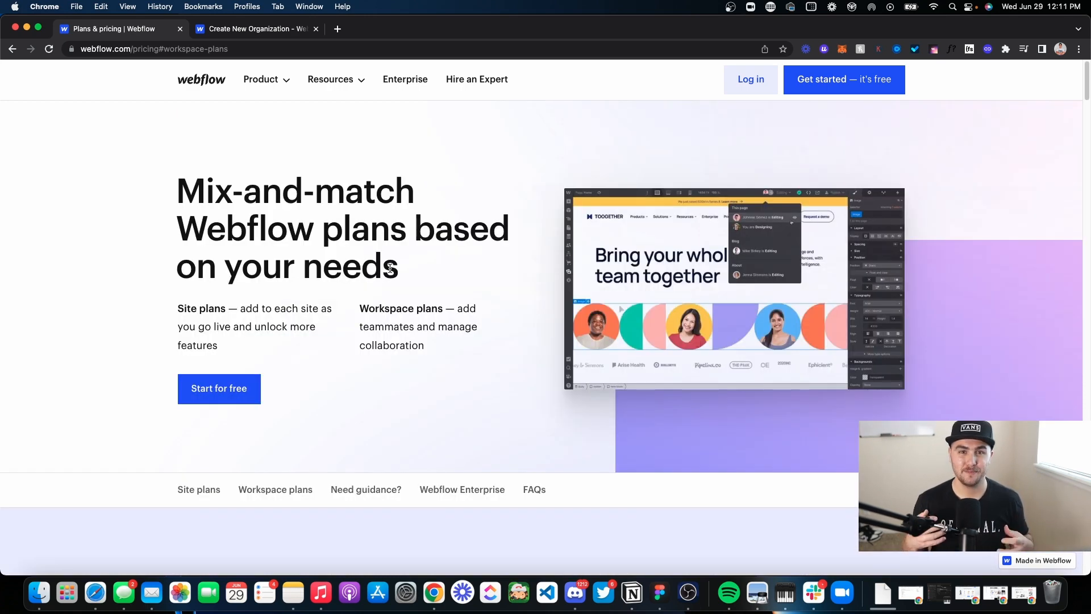